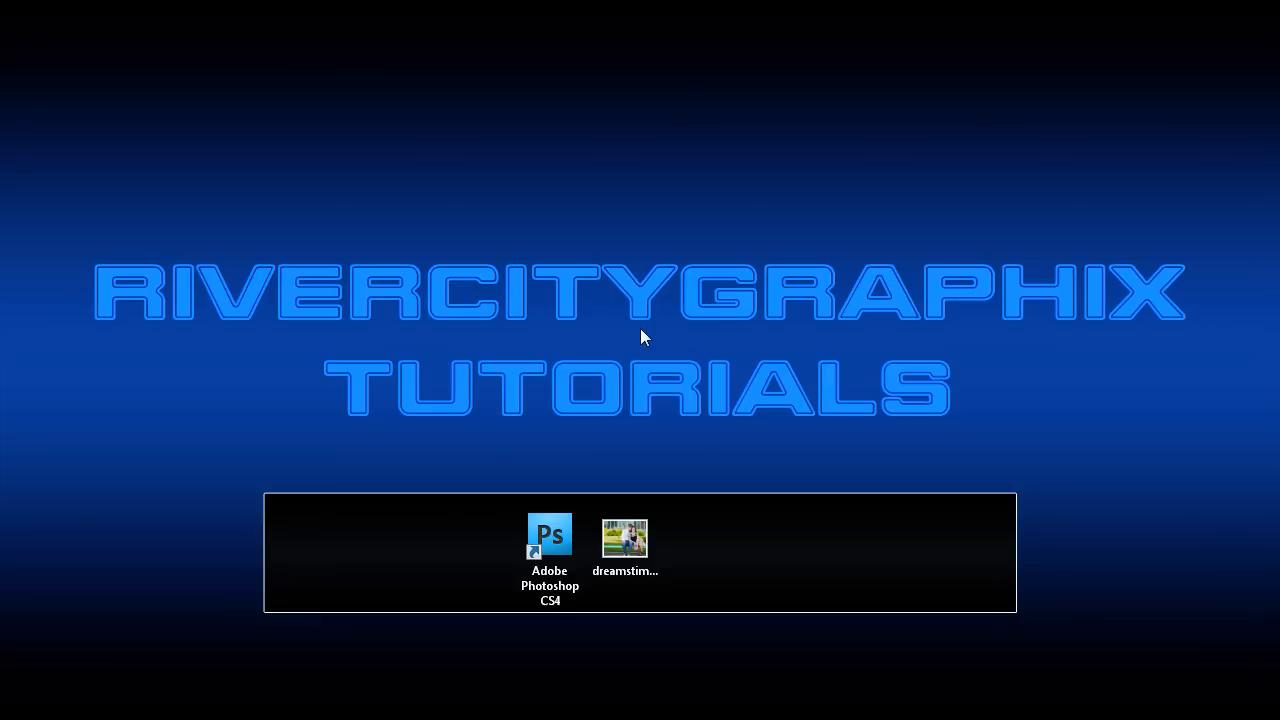
Step: Open the couple photo and convert its locked Background into editable Layer 0
click(548, 540)
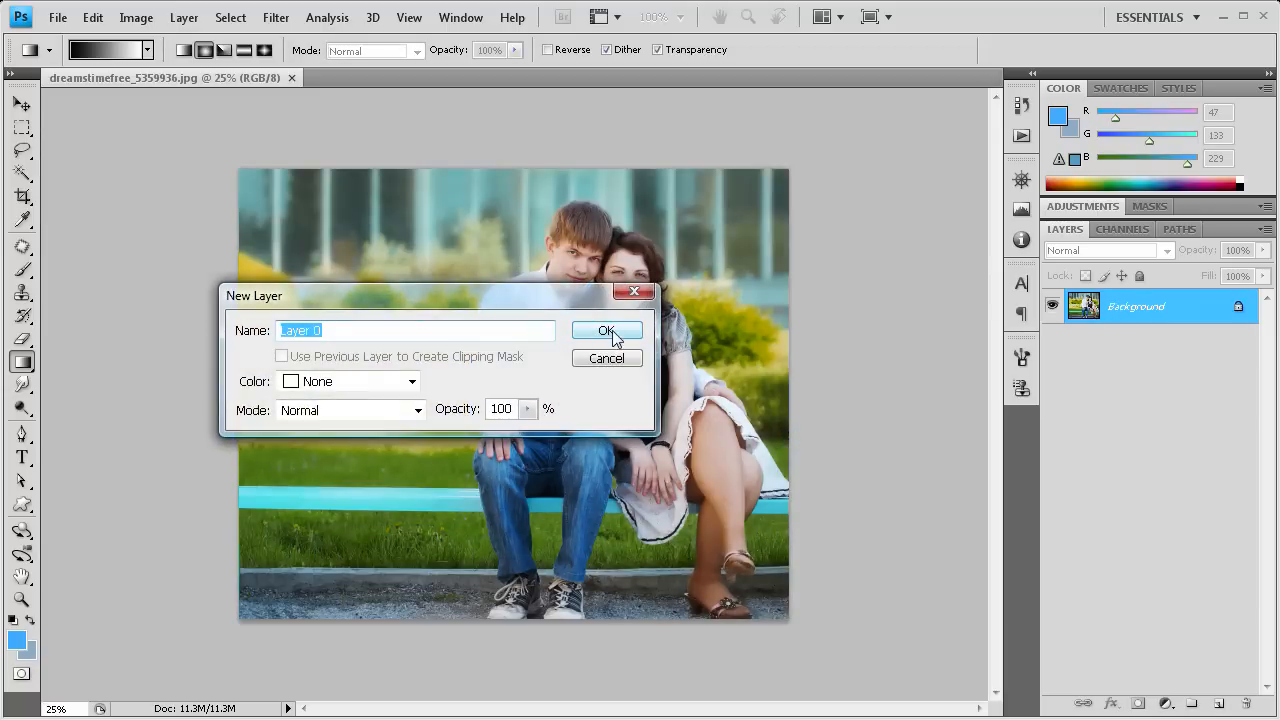
click(606, 332)
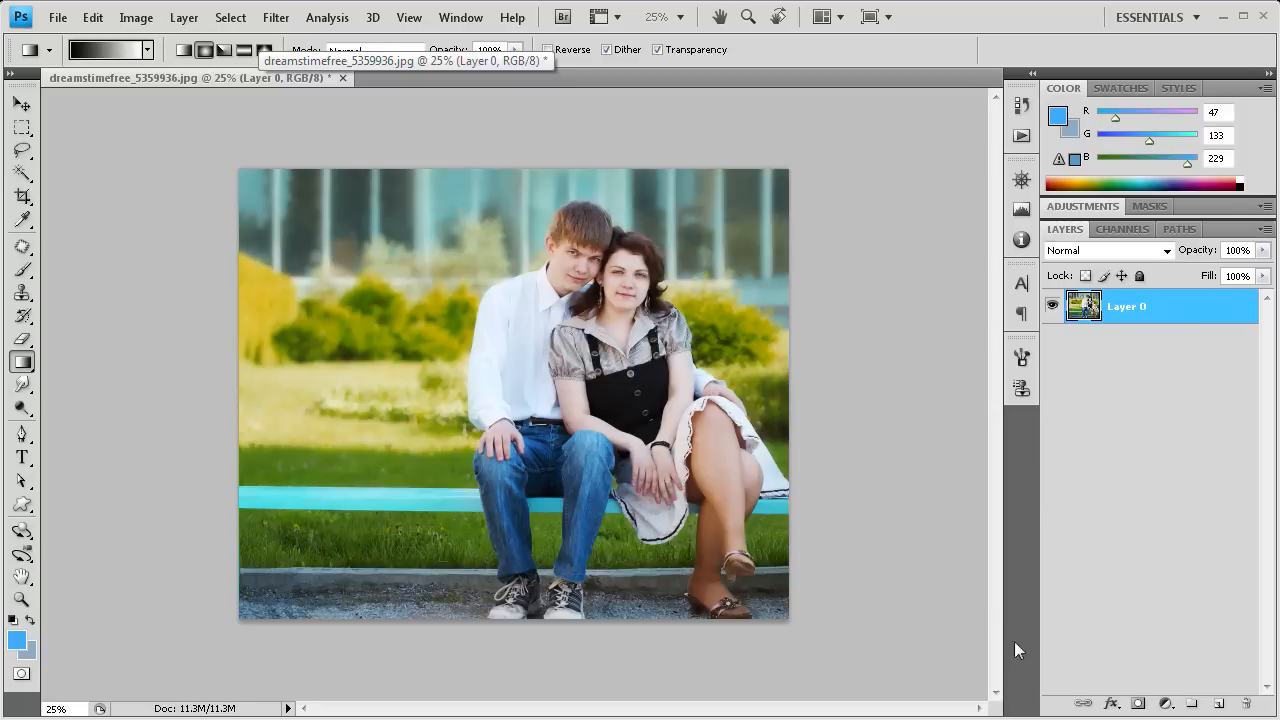
Step: Add a Curves adjustment layer with its mask above Layer 0
click(1174, 700)
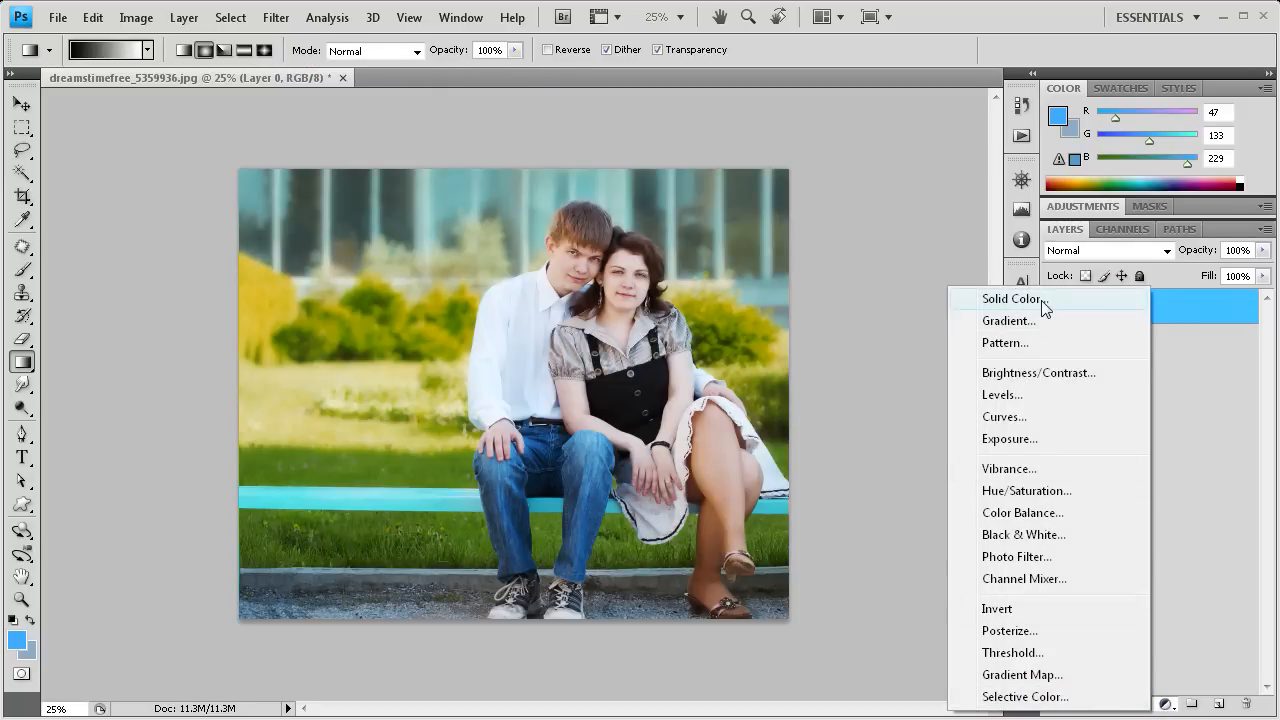
mouse_move(1024, 290)
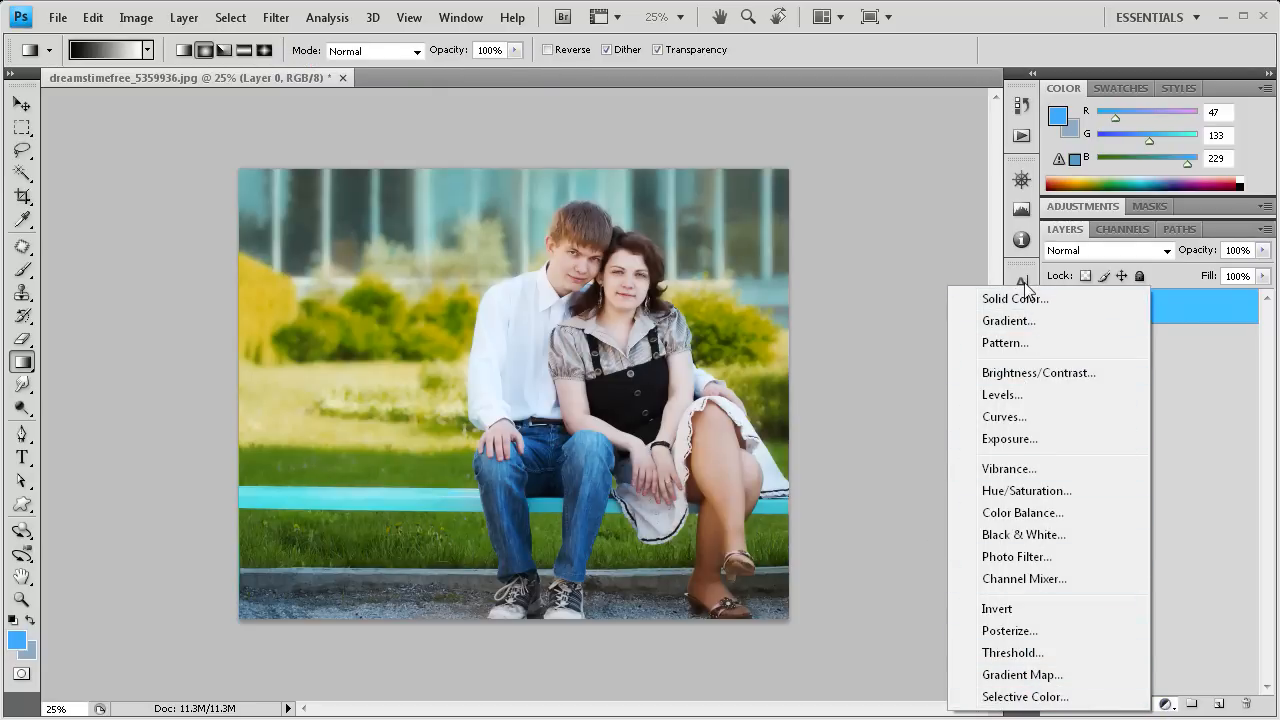
mouse_move(1036, 416)
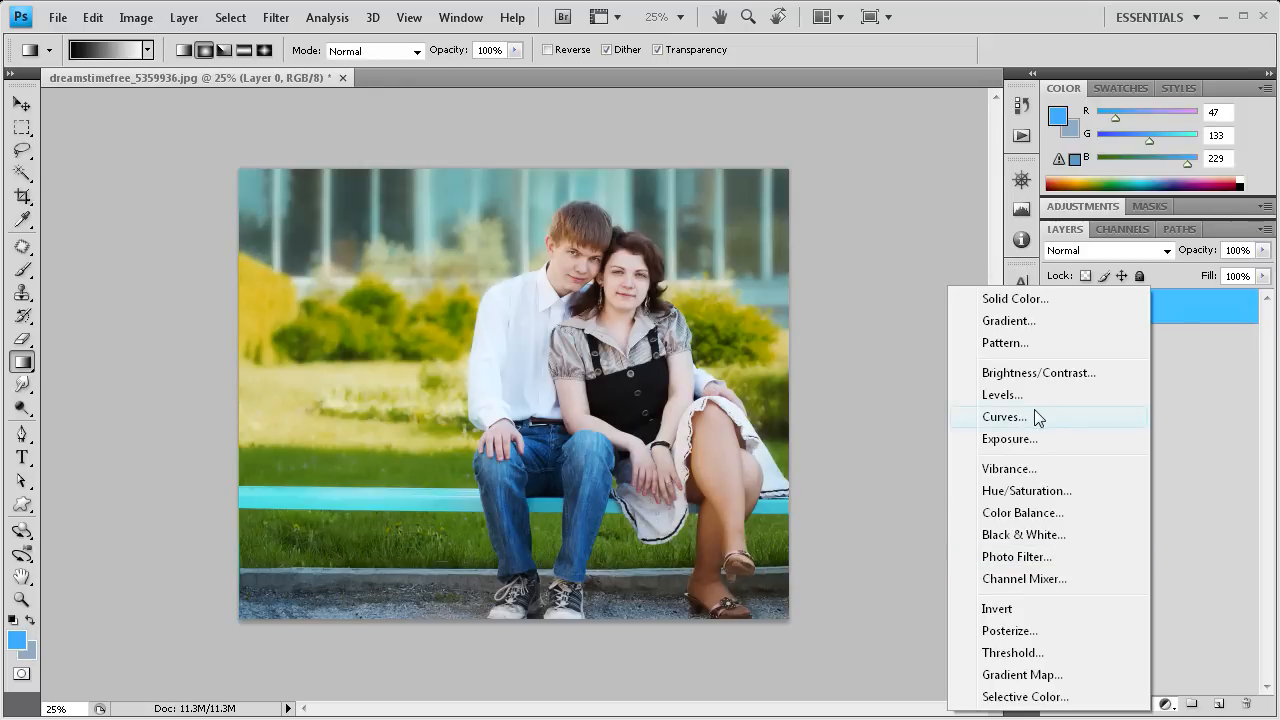
click(1004, 418)
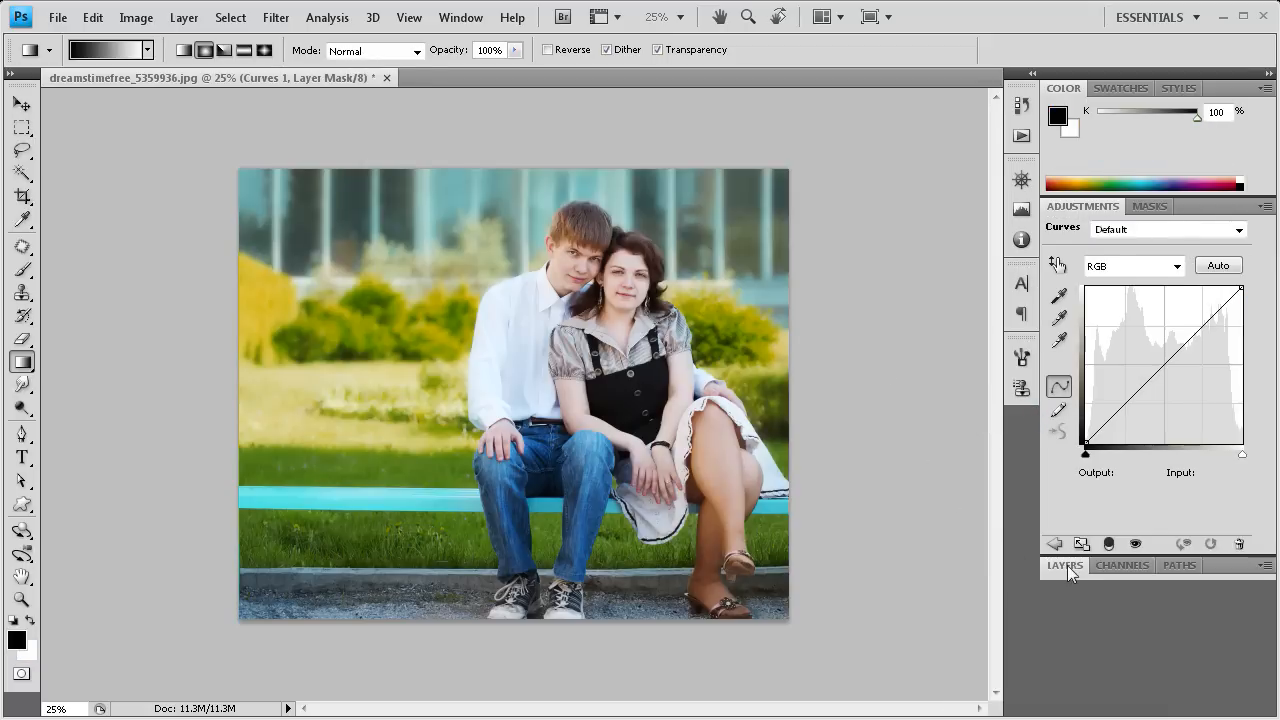
click(1064, 564)
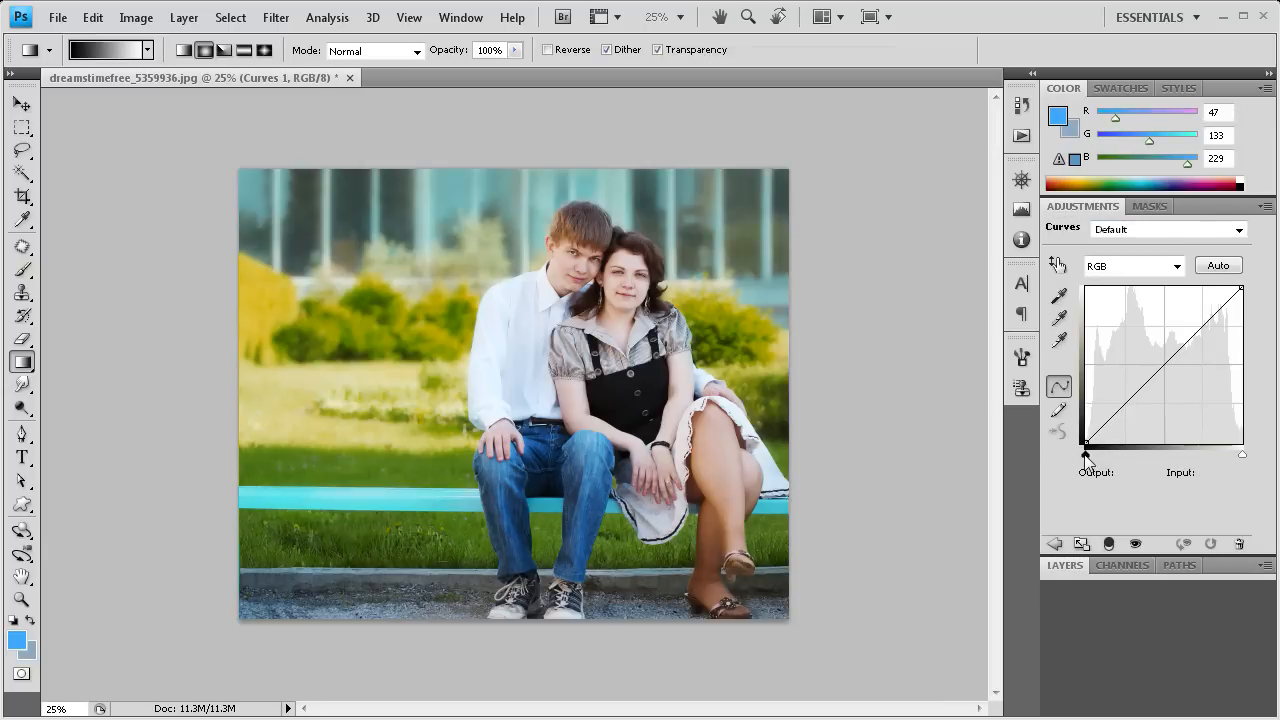
Step: Move the black point in to about 57 and pull the upper curve down to 141/196, darkening the photo
drag(1084, 448, 1096, 448)
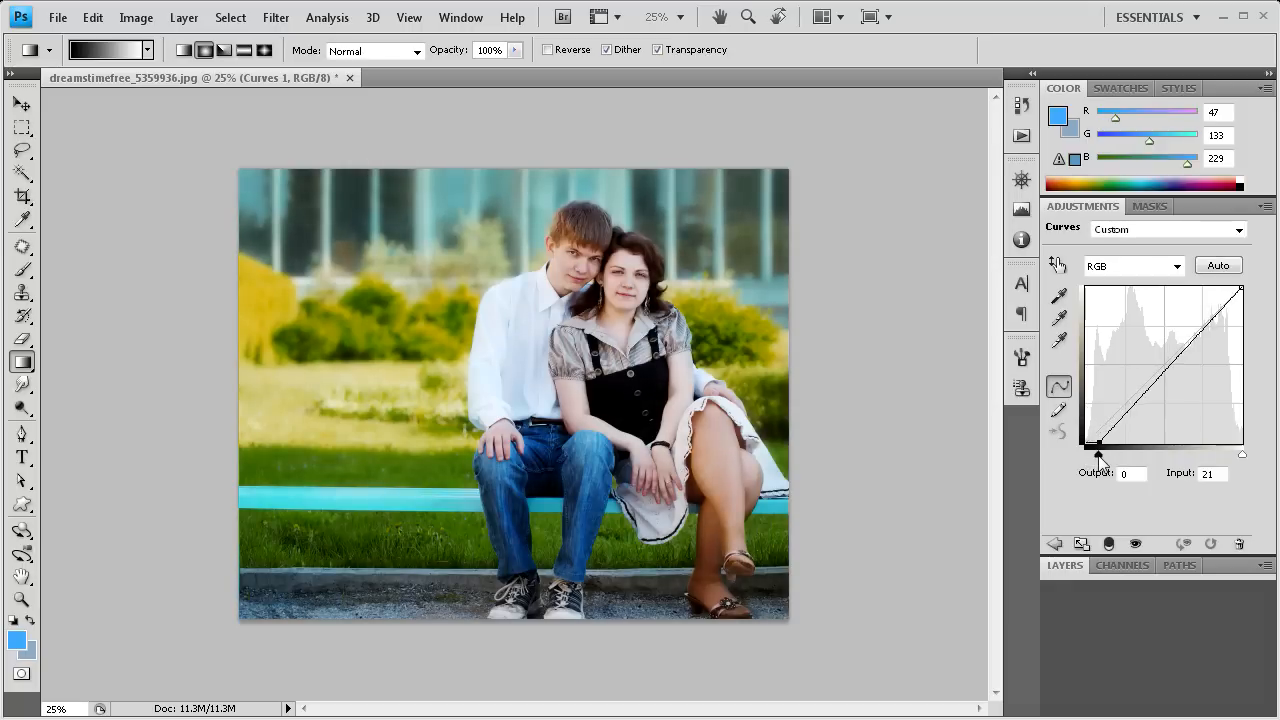
drag(1096, 442, 1112, 442)
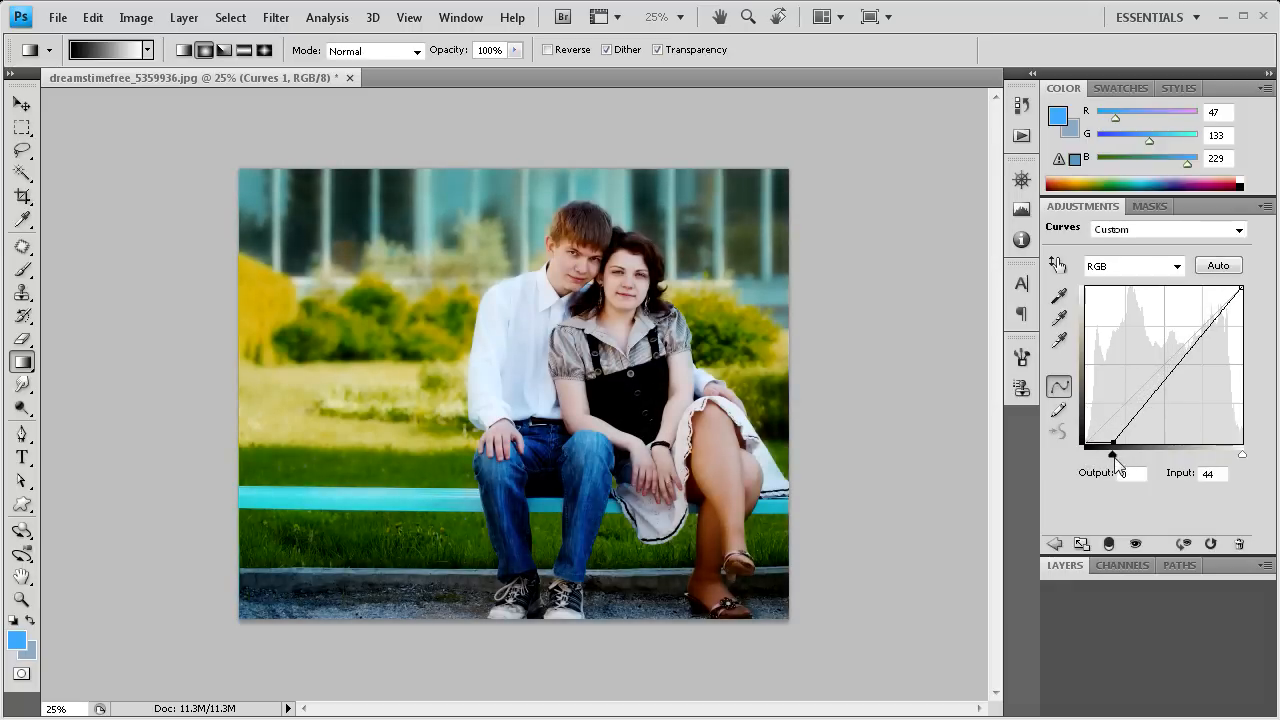
drag(1112, 448, 1100, 448)
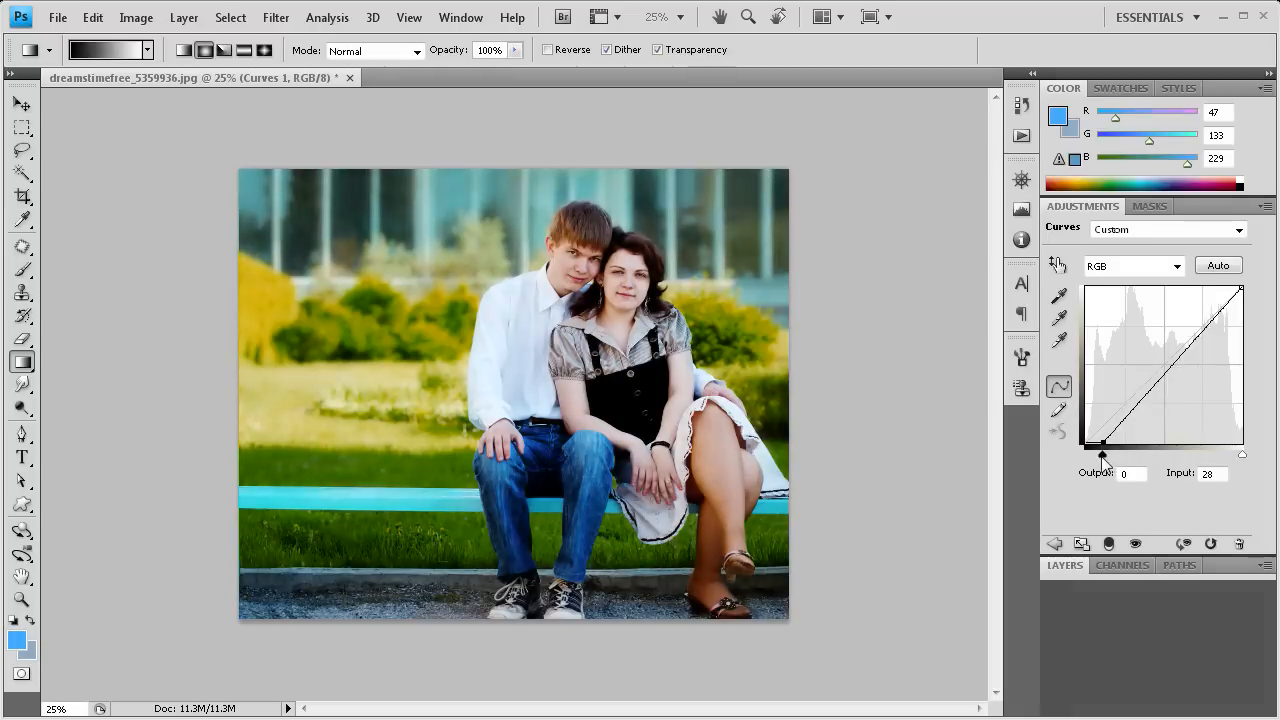
drag(1100, 444, 1120, 444)
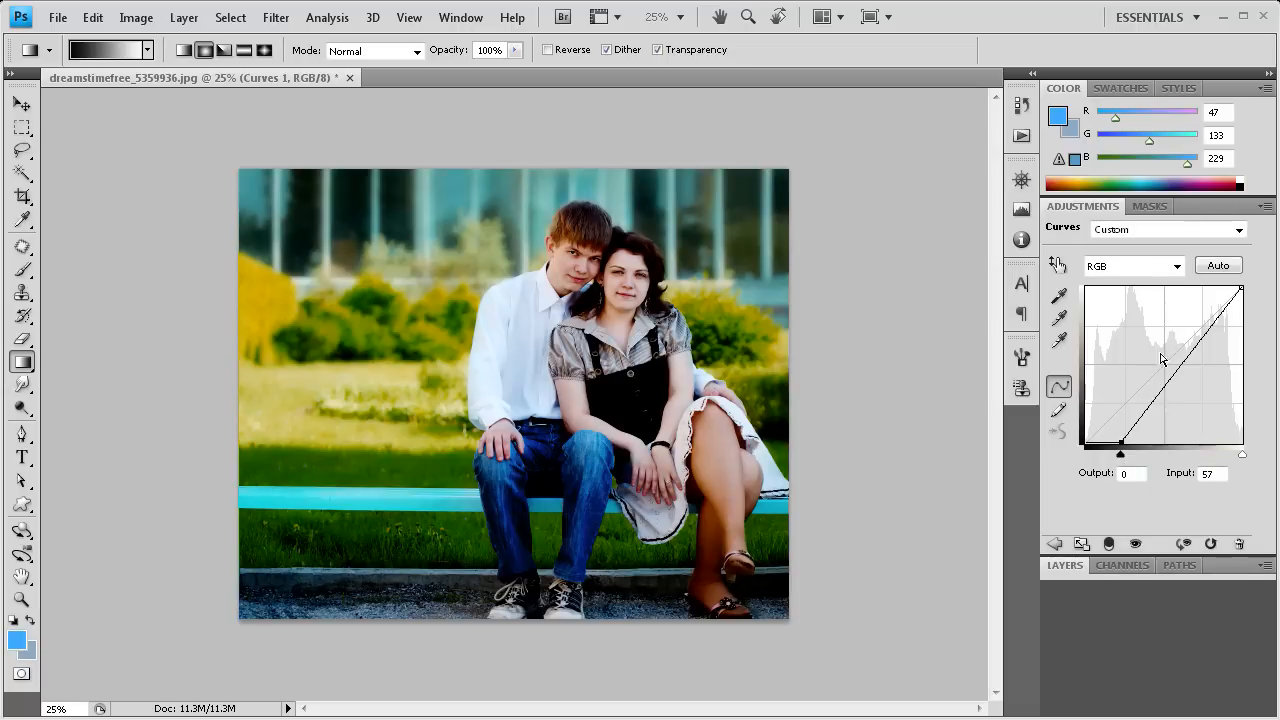
mouse_move(1120, 460)
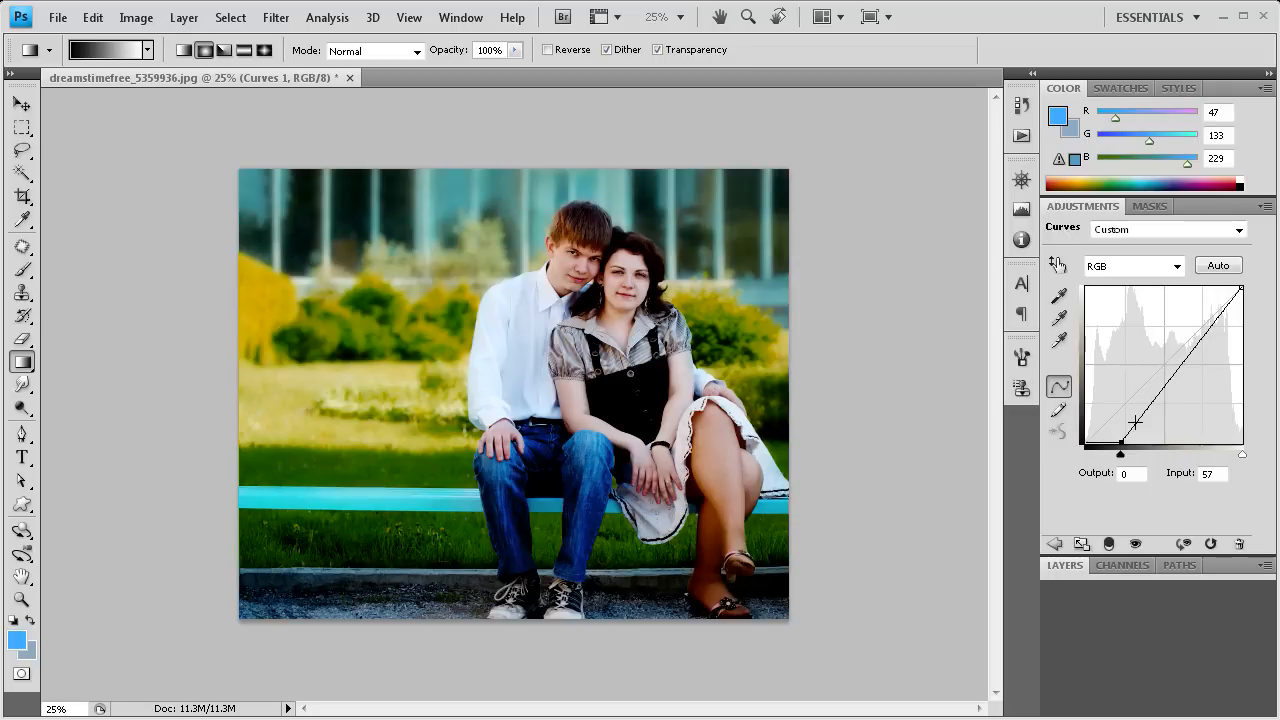
drag(1136, 424, 1198, 344)
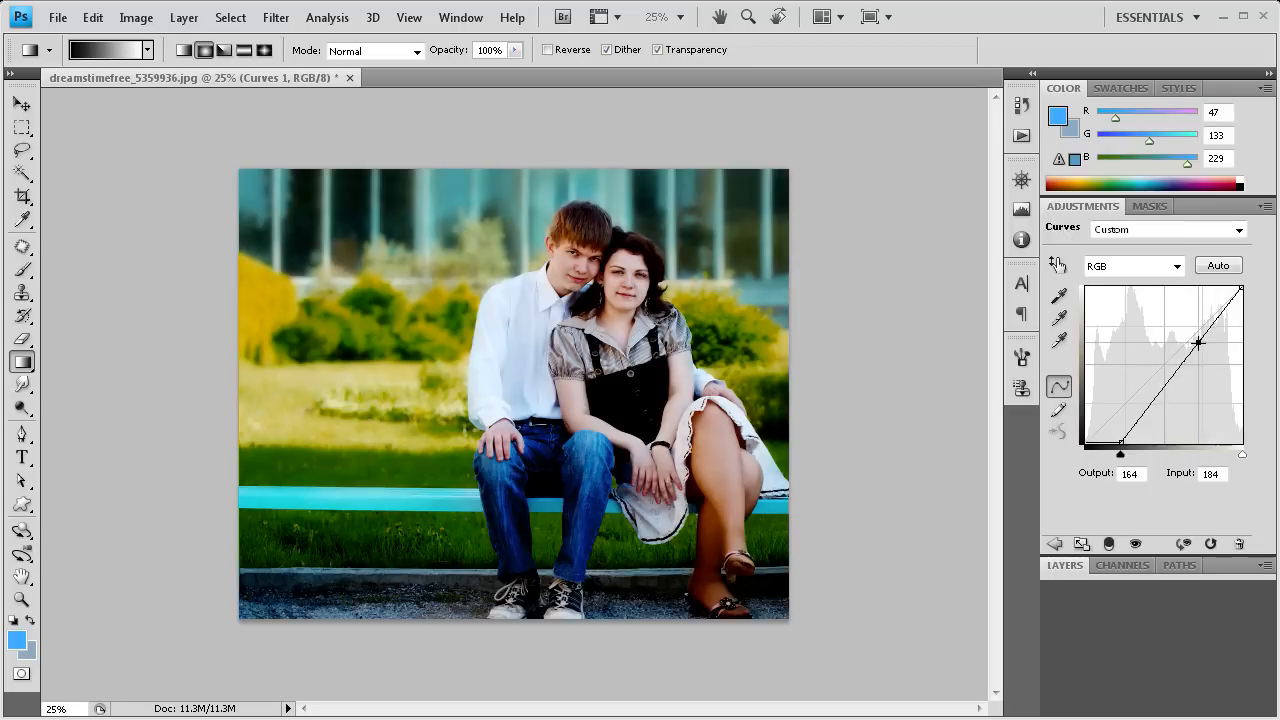
drag(1200, 344, 1204, 360)
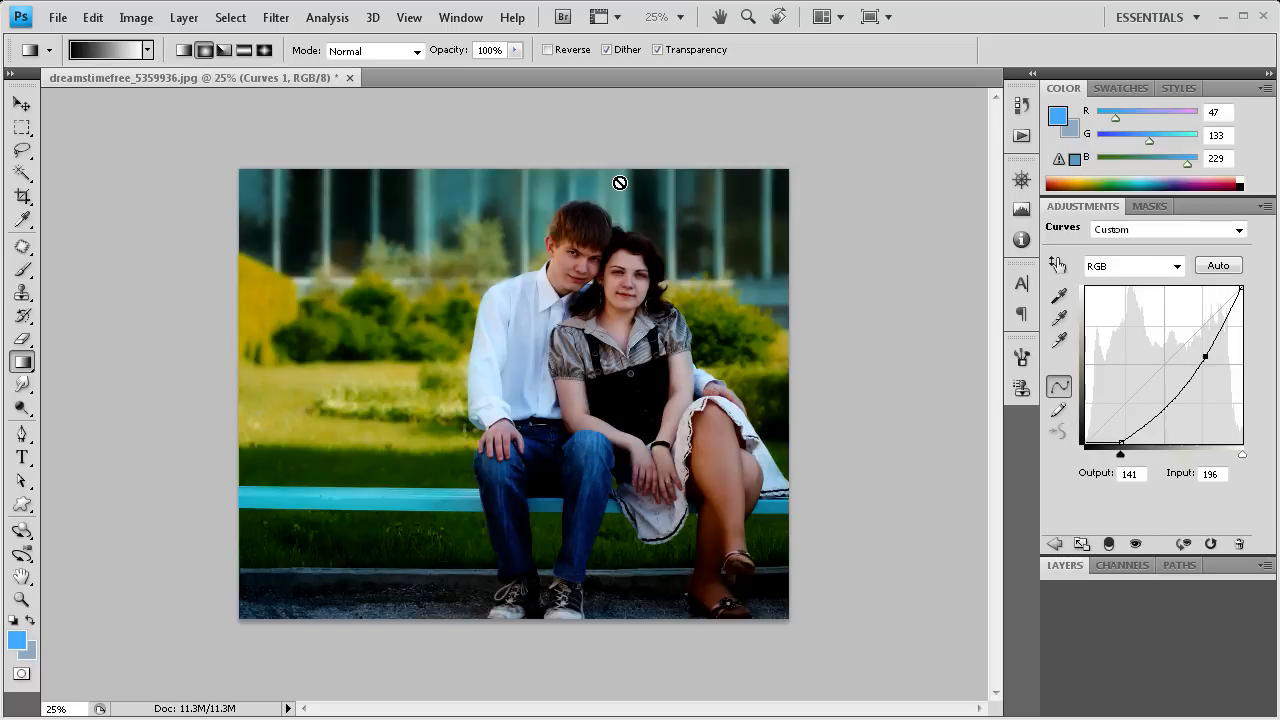
click(16, 104)
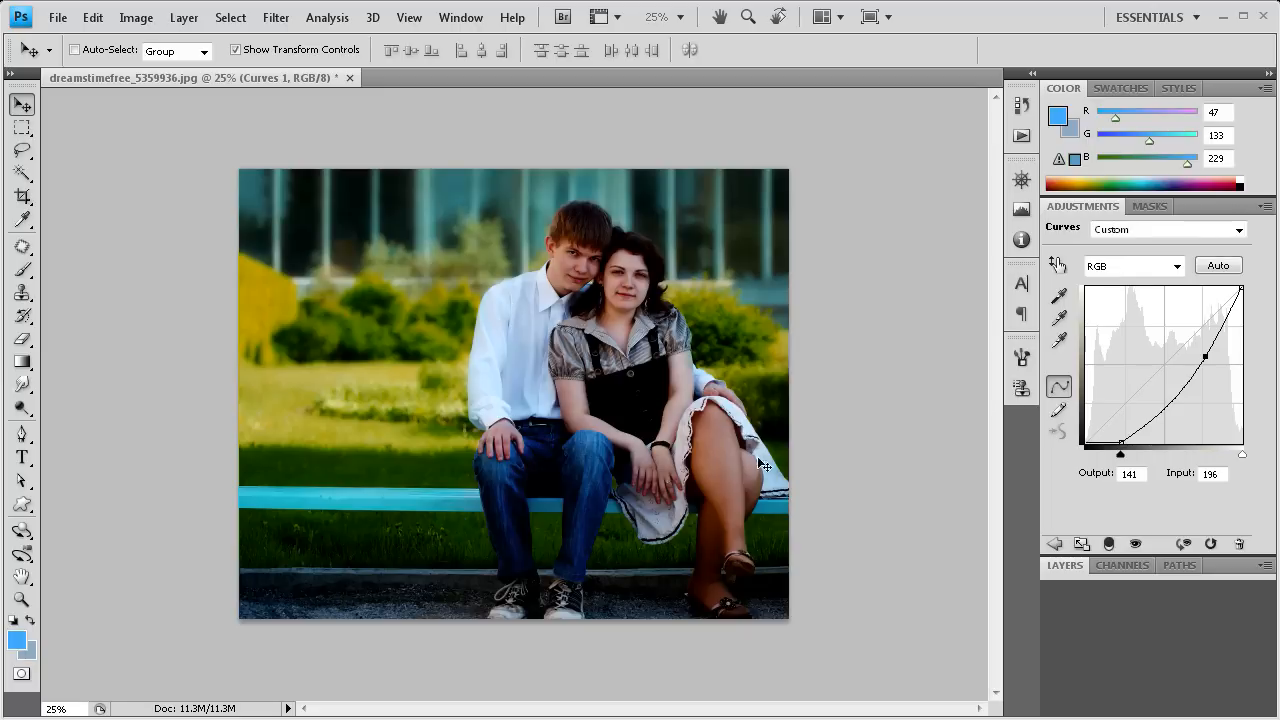
mouse_move(628, 312)
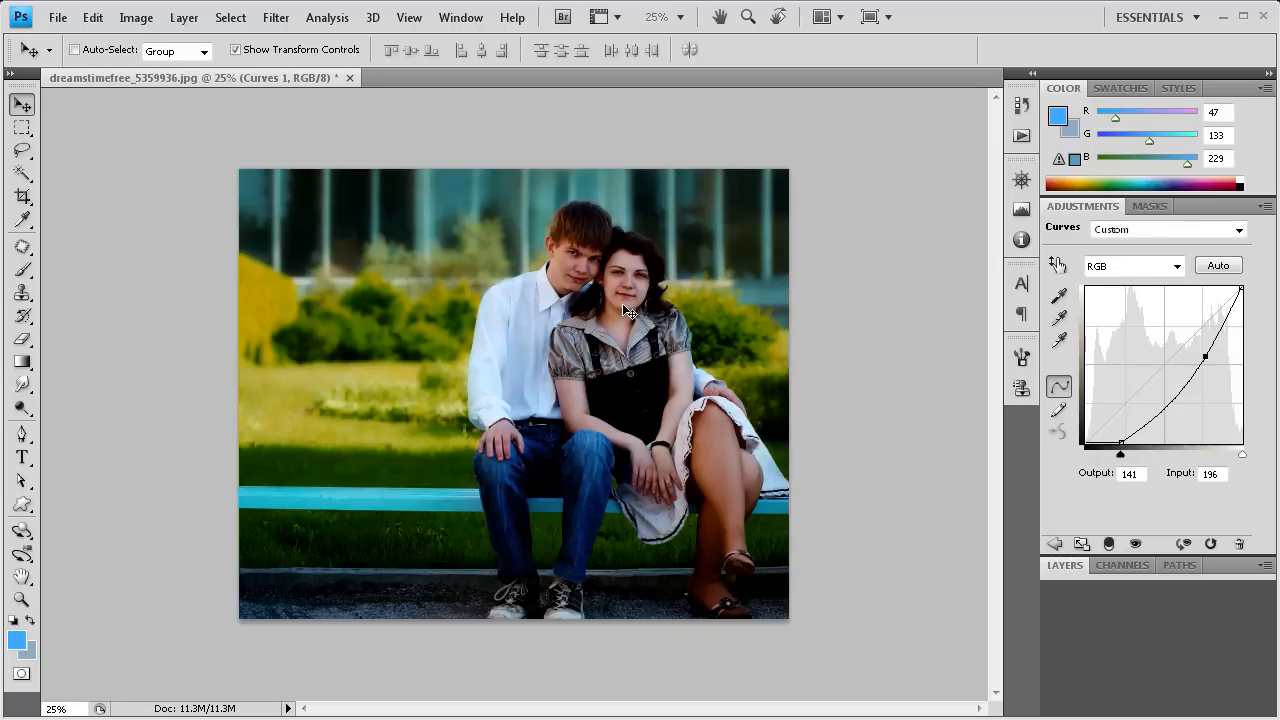
mouse_move(620, 250)
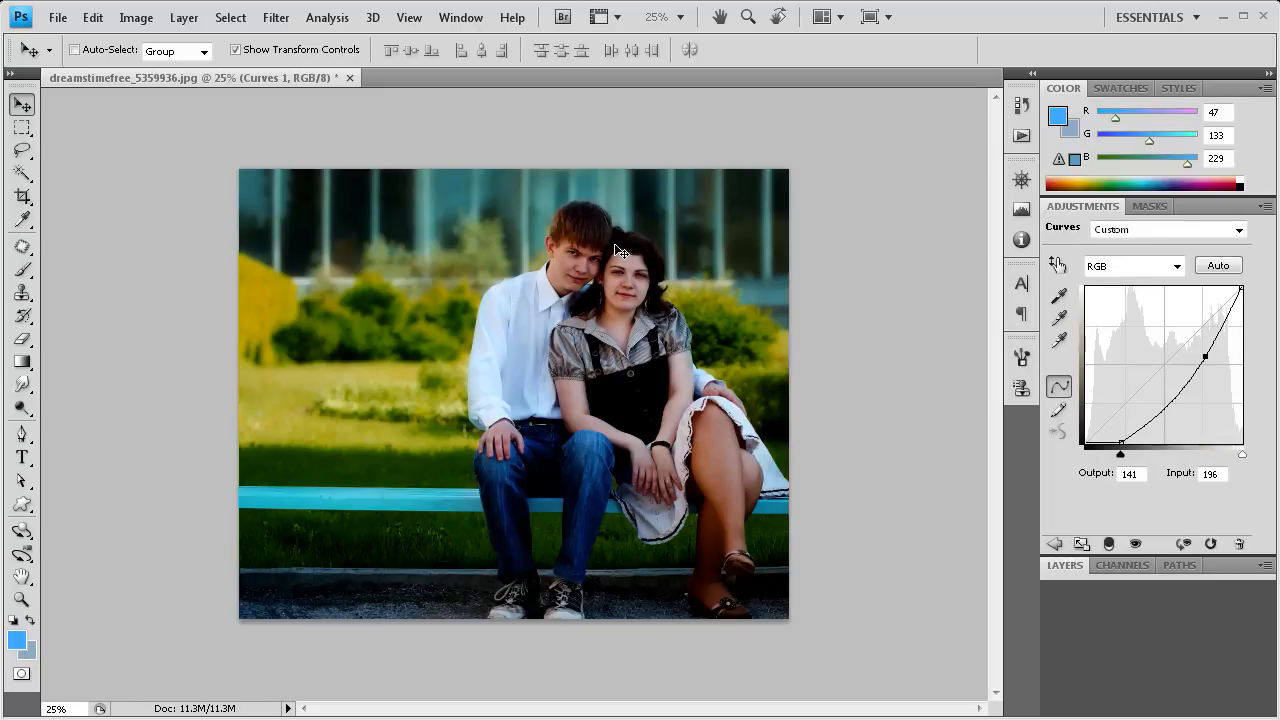
mouse_move(308, 264)
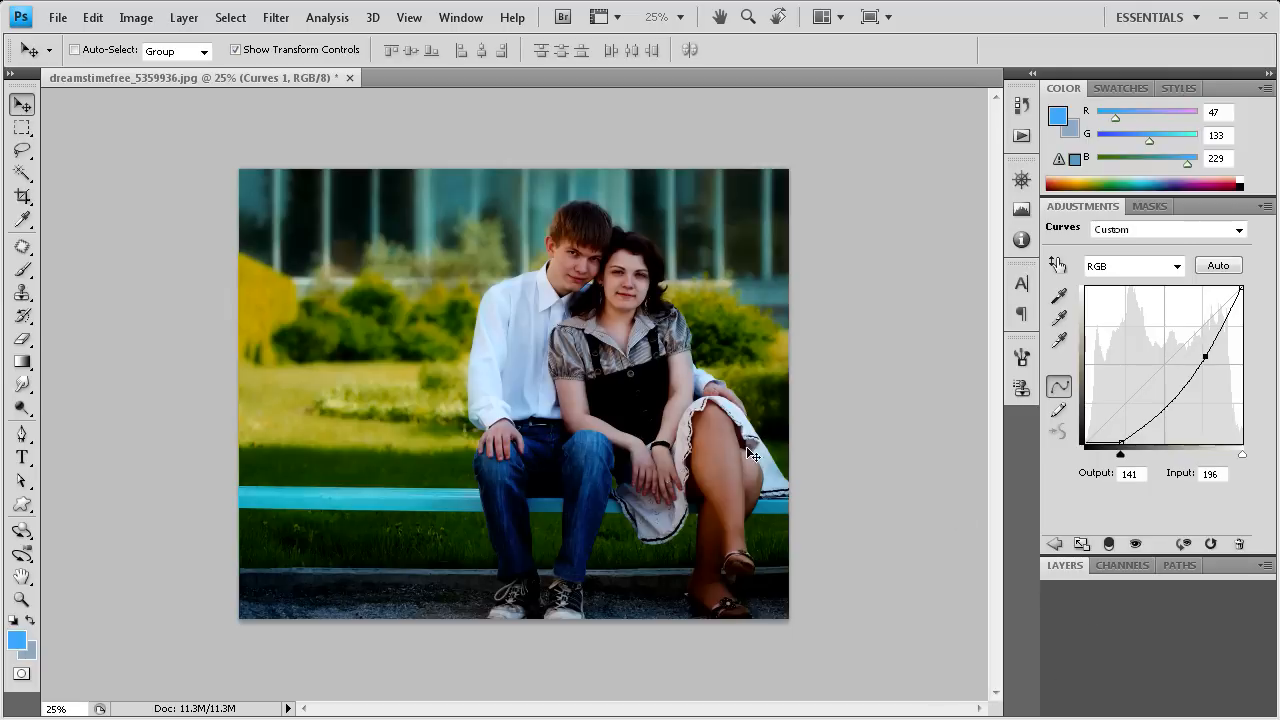
Step: Target the Curves 1 layer mask for editing with black and white painting colours
click(1064, 564)
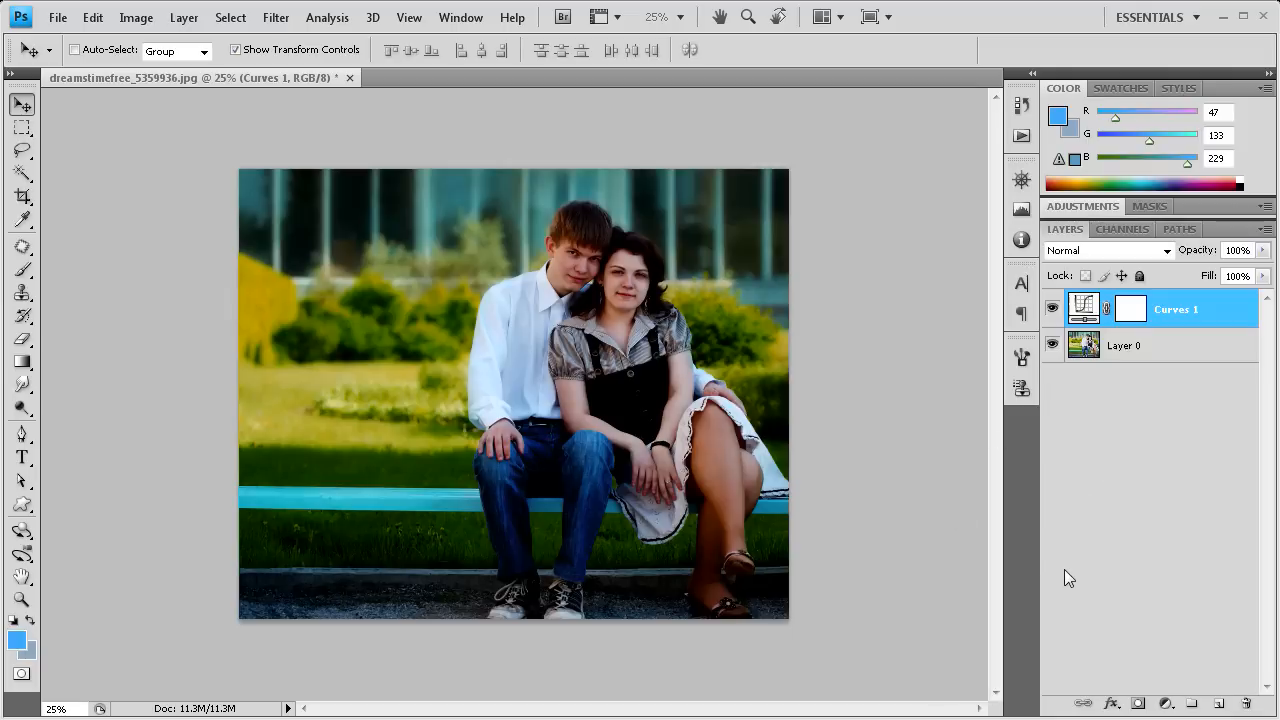
mouse_move(1116, 320)
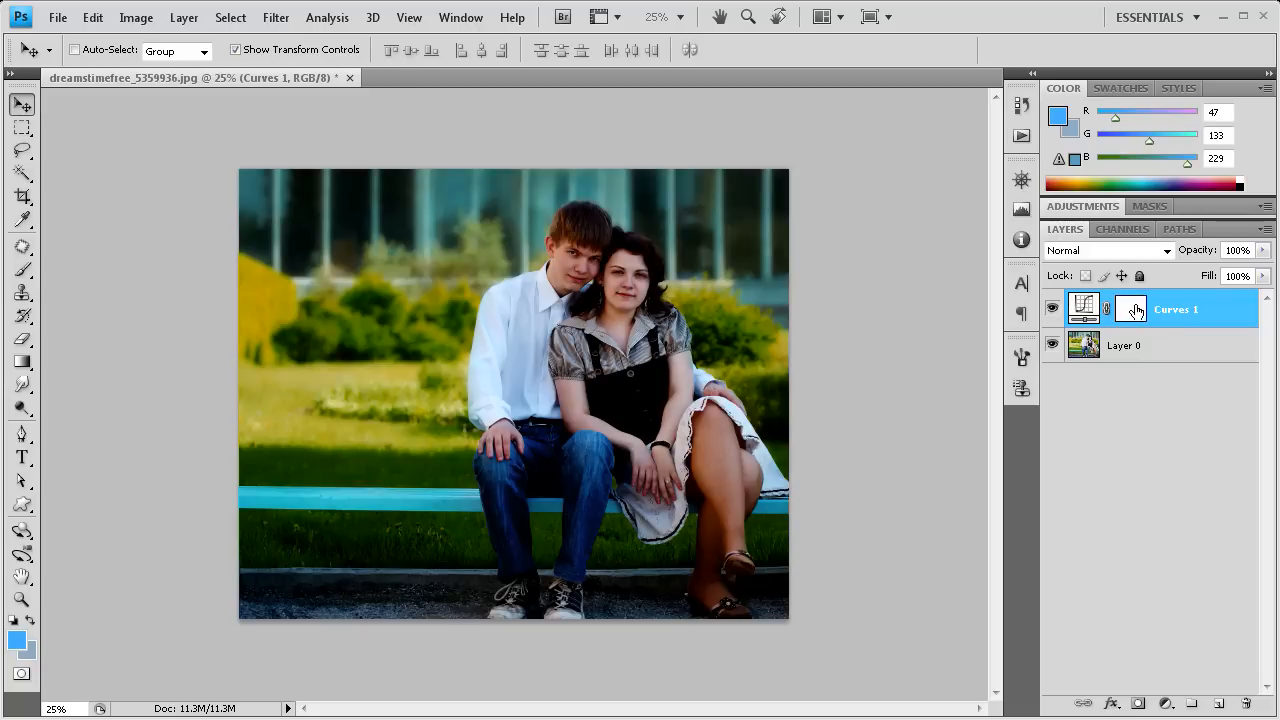
click(1132, 308)
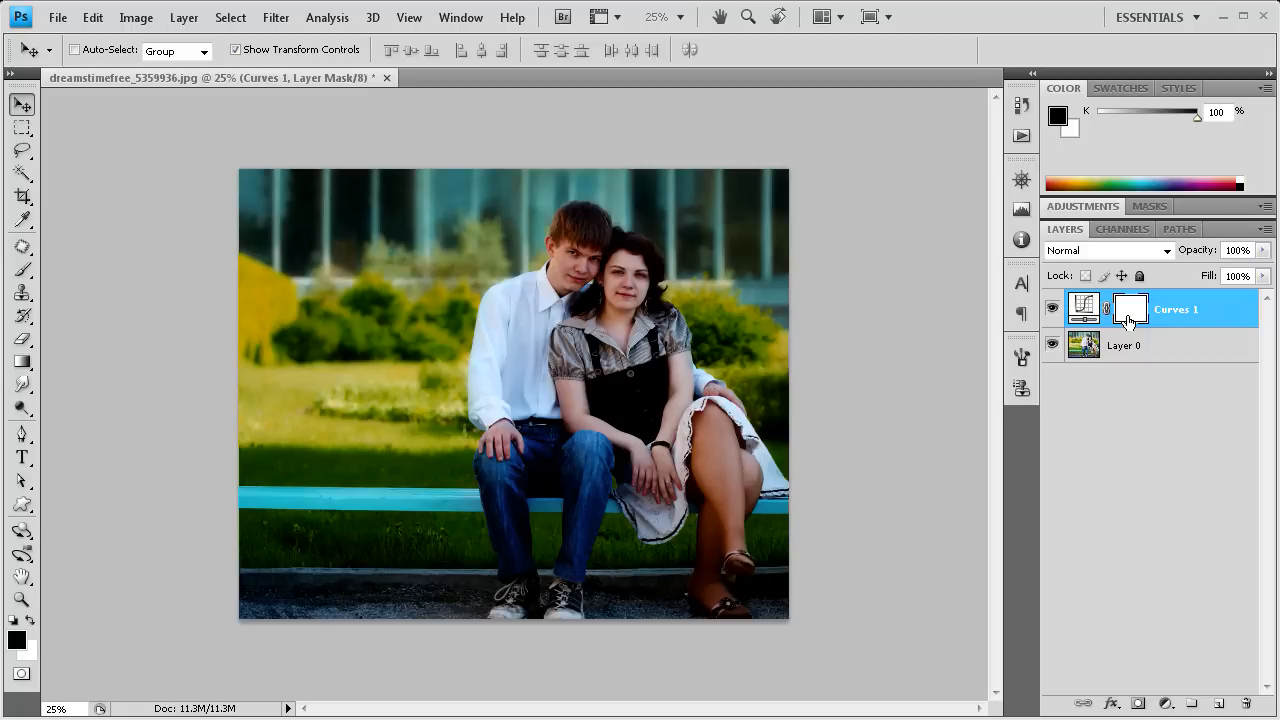
mouse_move(656, 348)
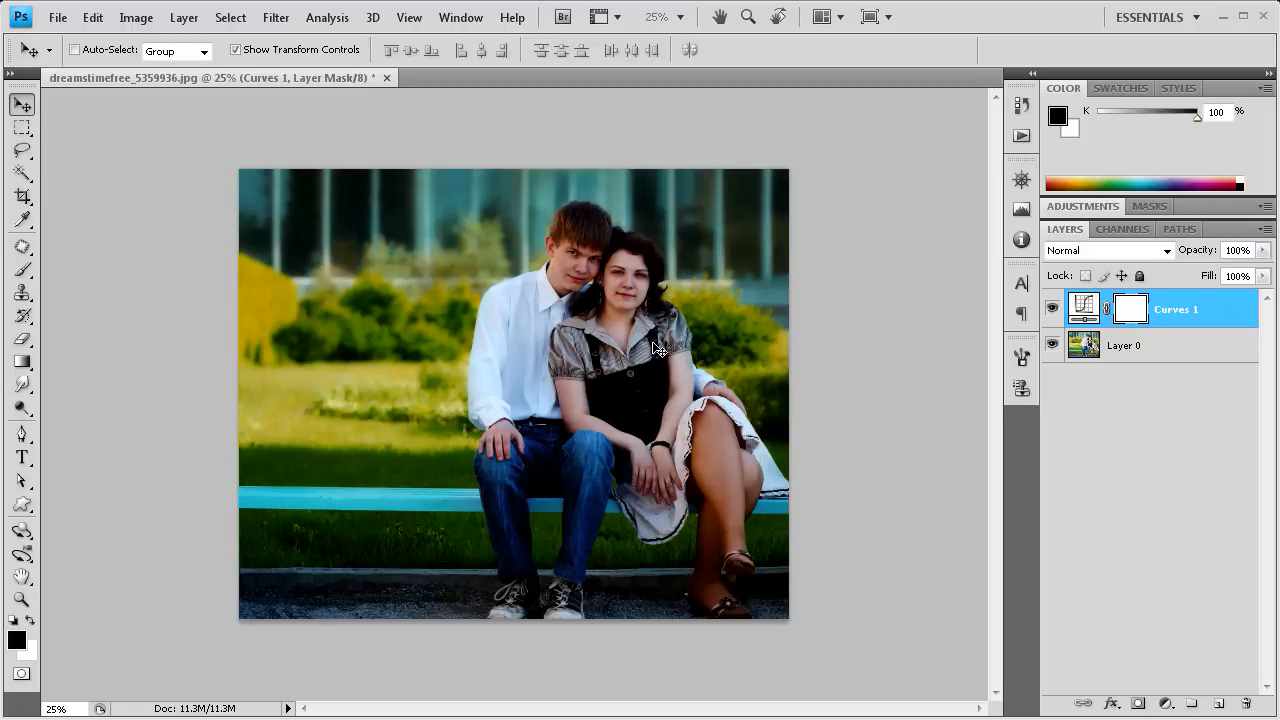
mouse_move(496, 324)
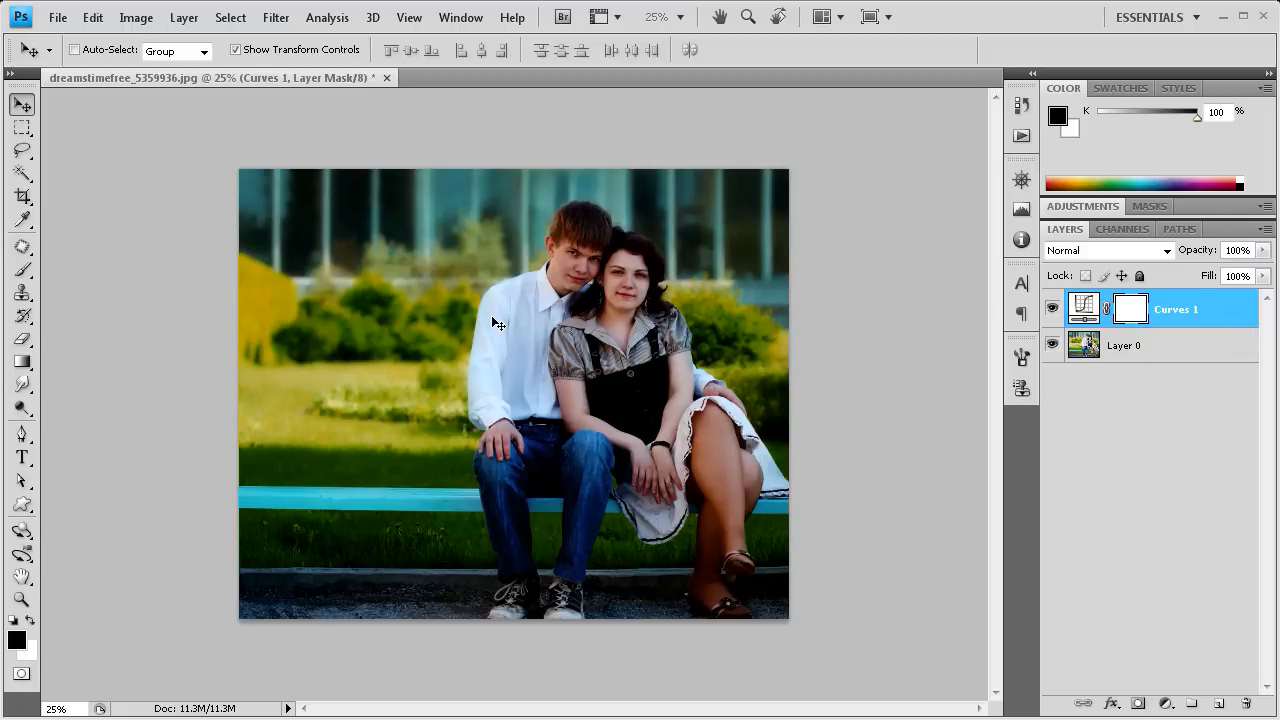
mouse_move(582, 316)
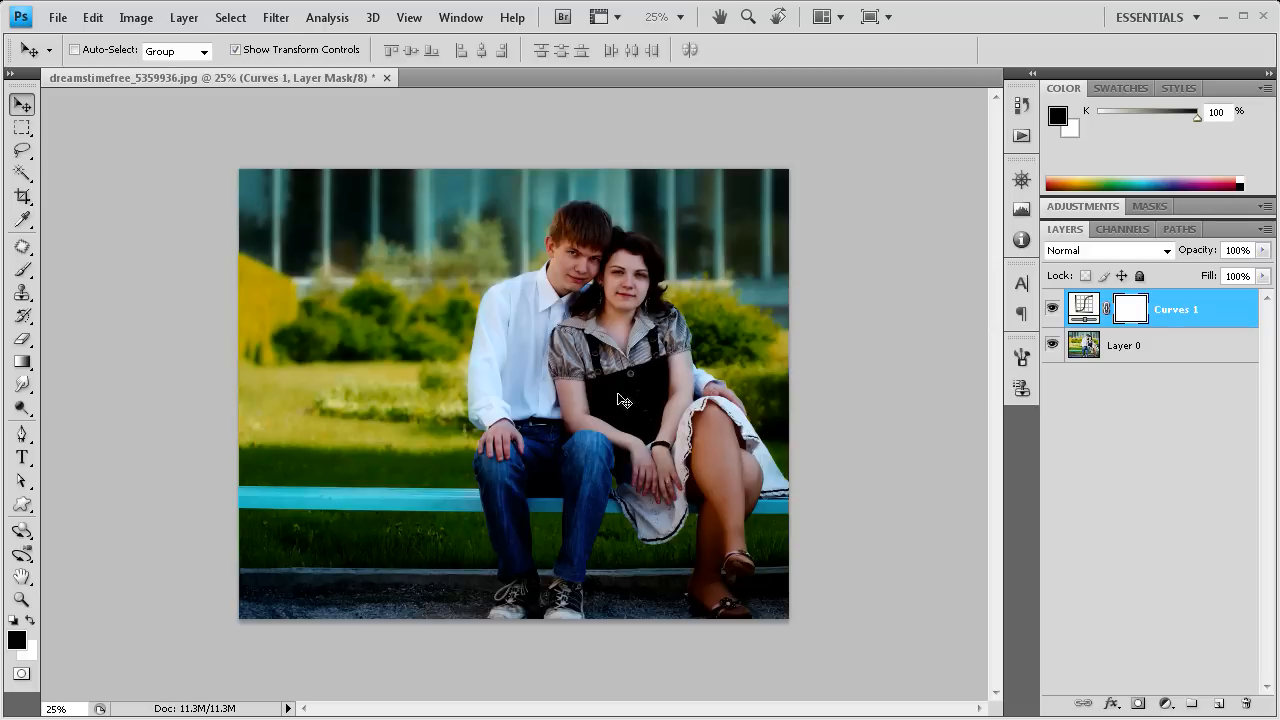
mouse_move(664, 380)
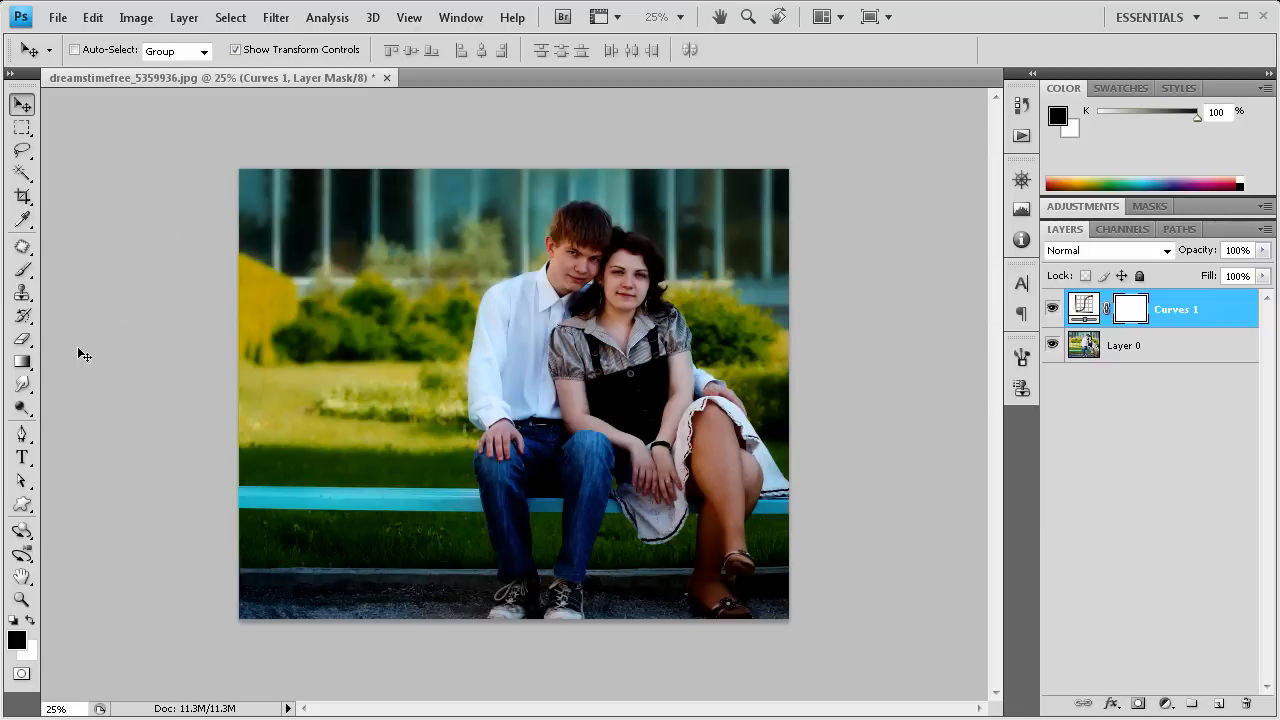
mouse_move(304, 344)
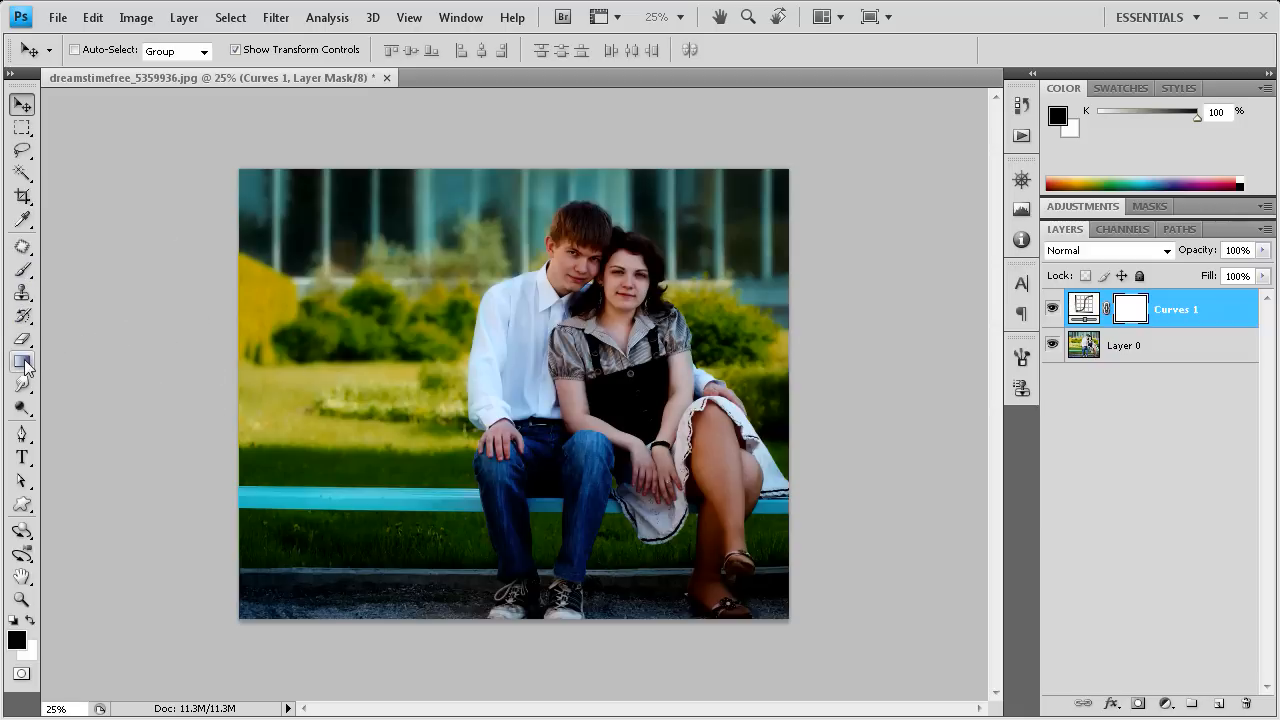
Step: Load a radial Black, White gradient in the Gradient Tool for the mask
click(22, 362)
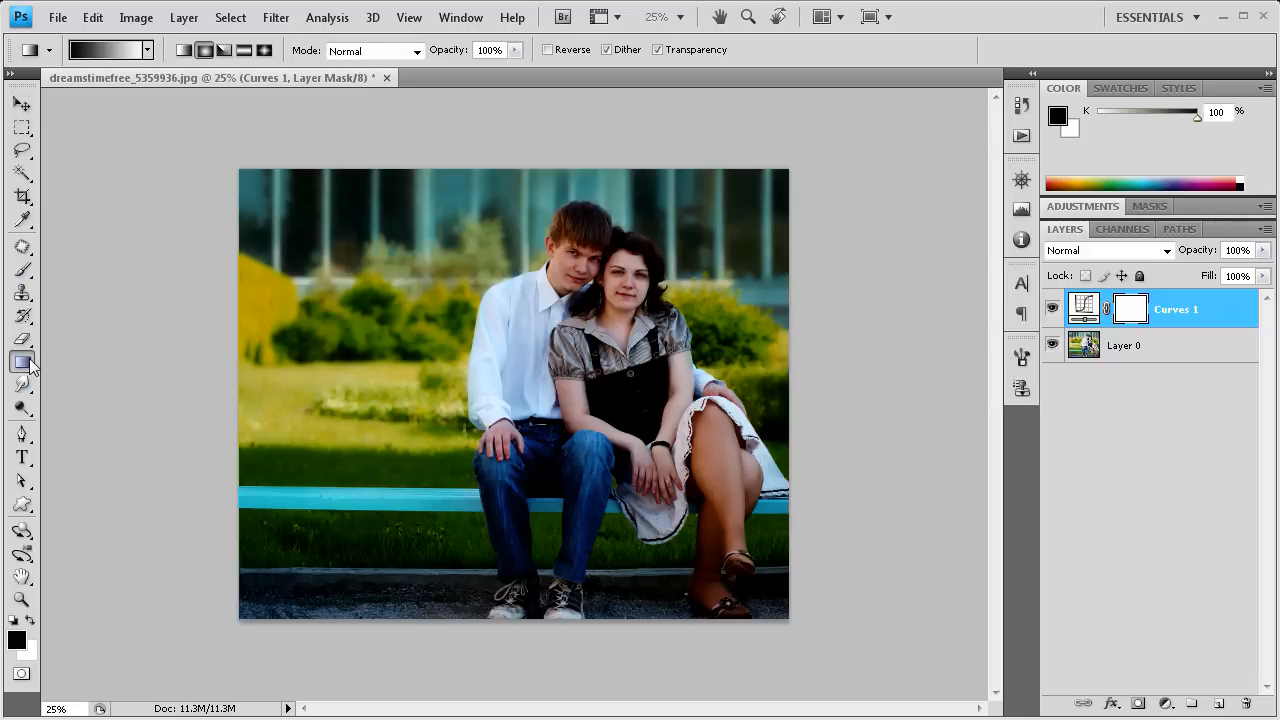
click(202, 50)
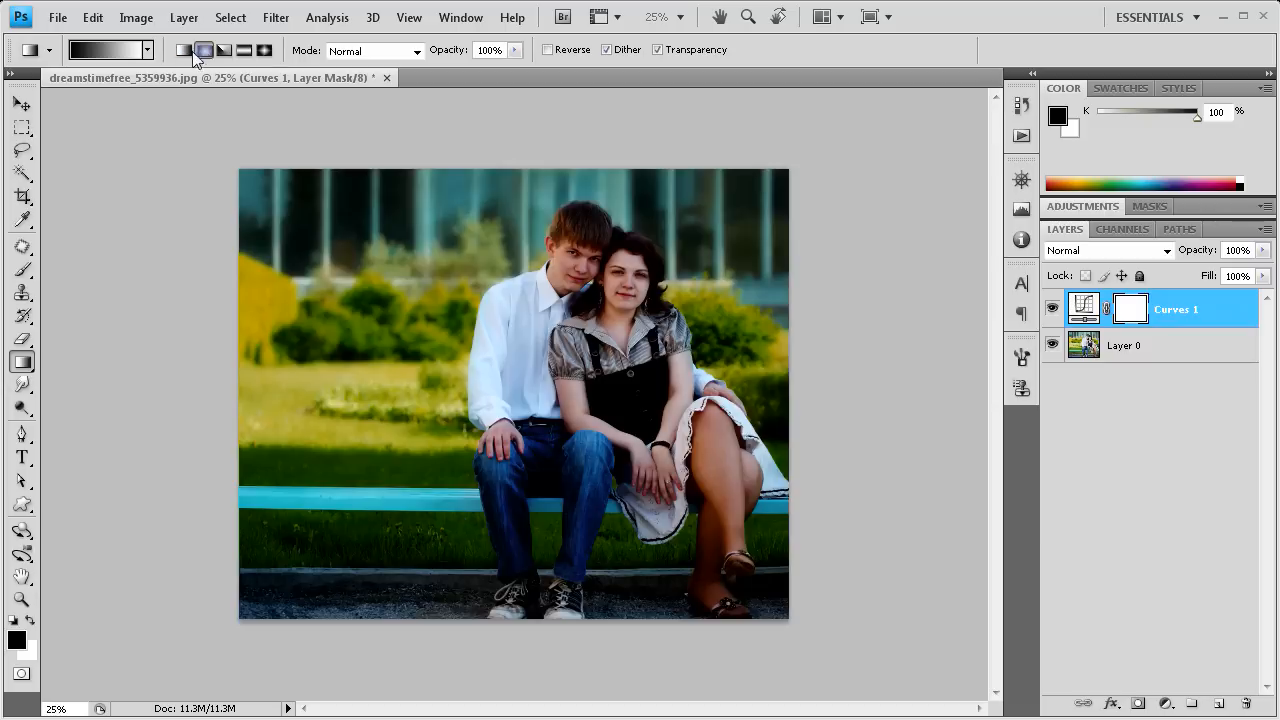
mouse_move(202, 50)
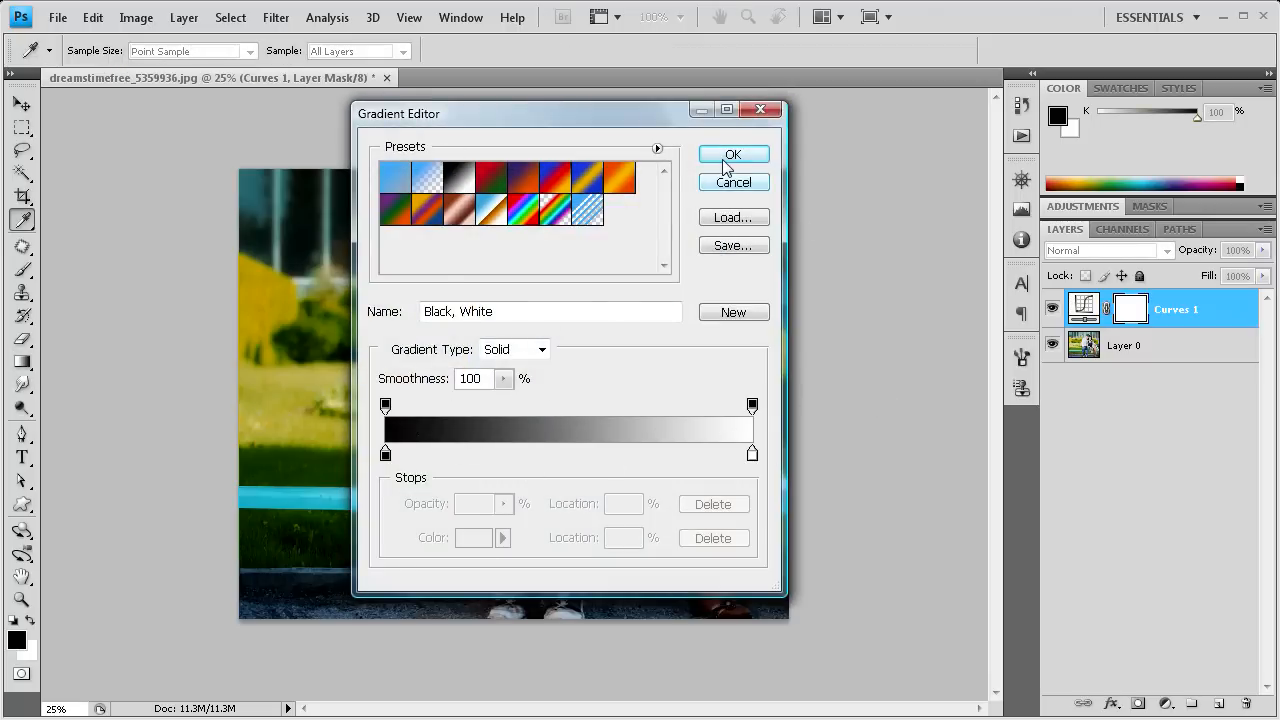
click(732, 154)
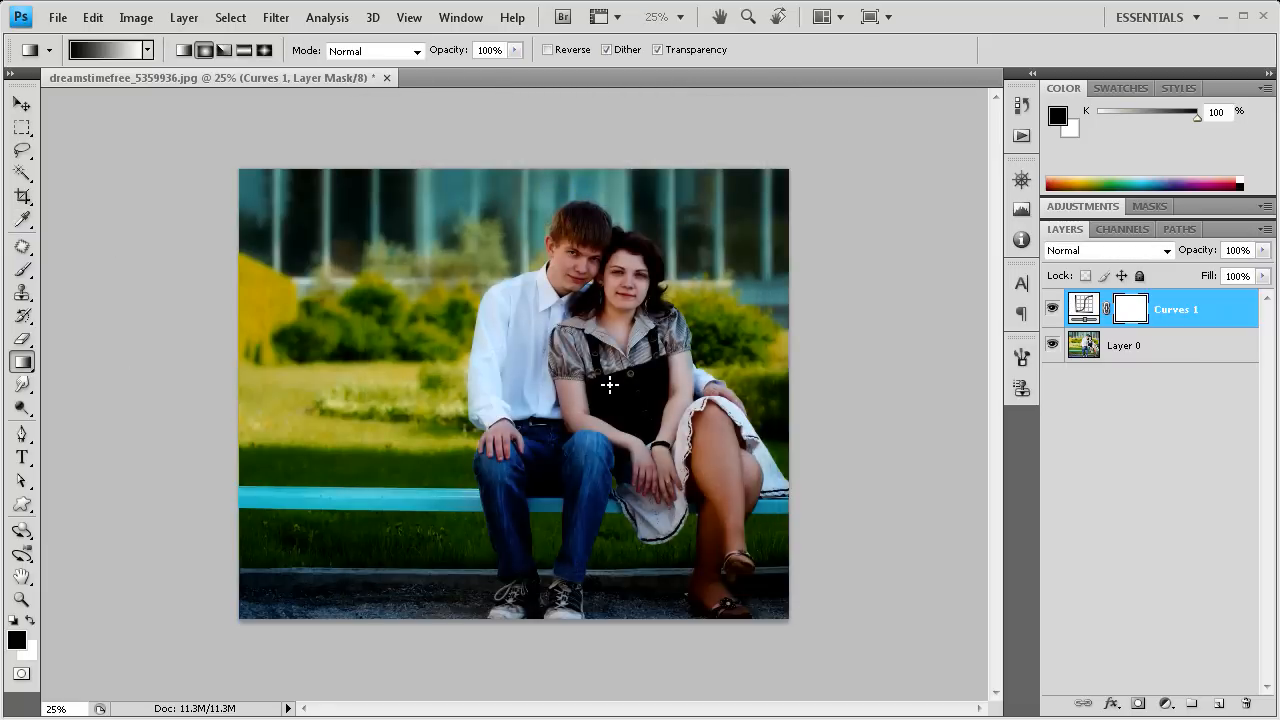
mouse_move(596, 408)
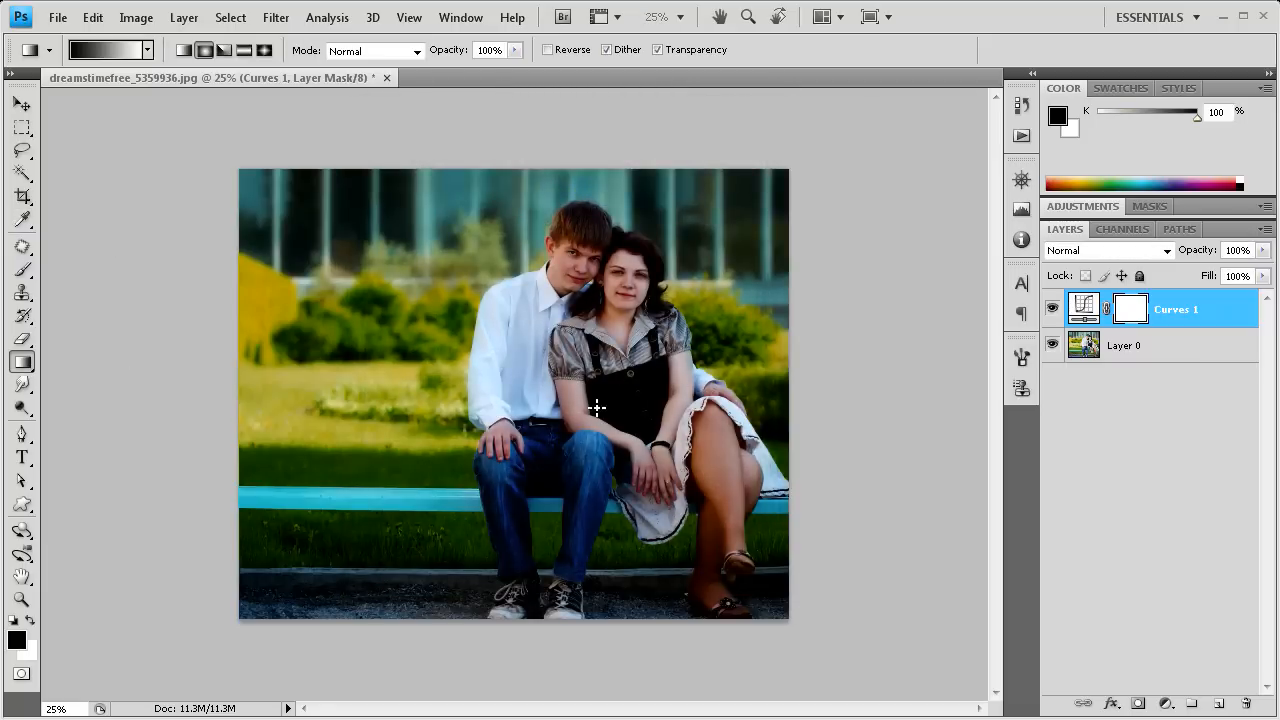
mouse_move(600, 400)
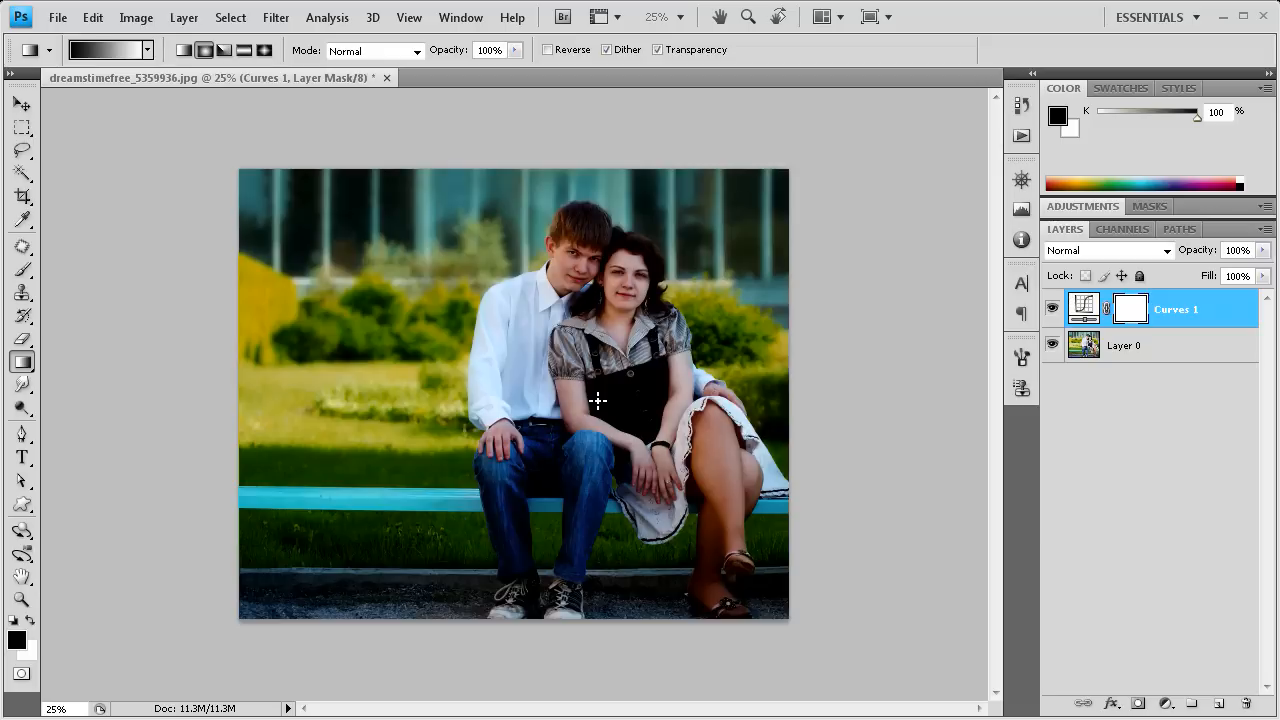
Step: Draw a radial gradient from the couple's centre outward so only the edges stay dark
drag(598, 400, 890, 402)
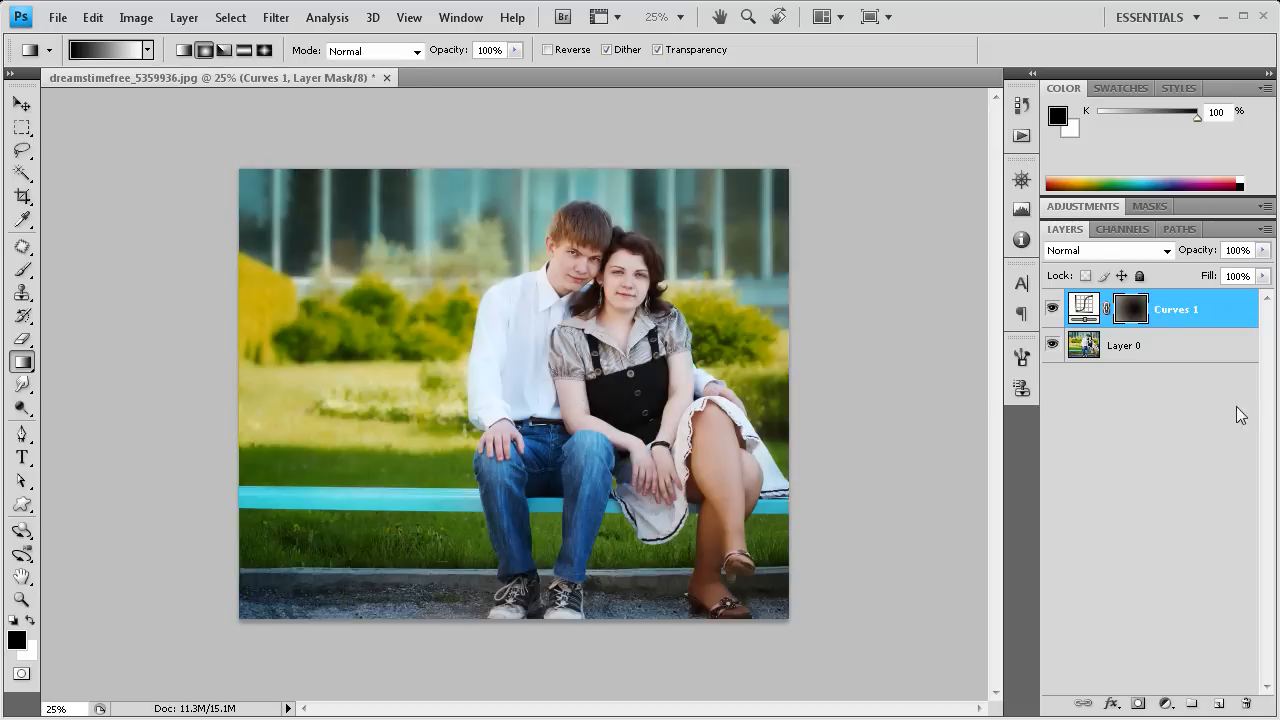
mouse_move(598, 412)
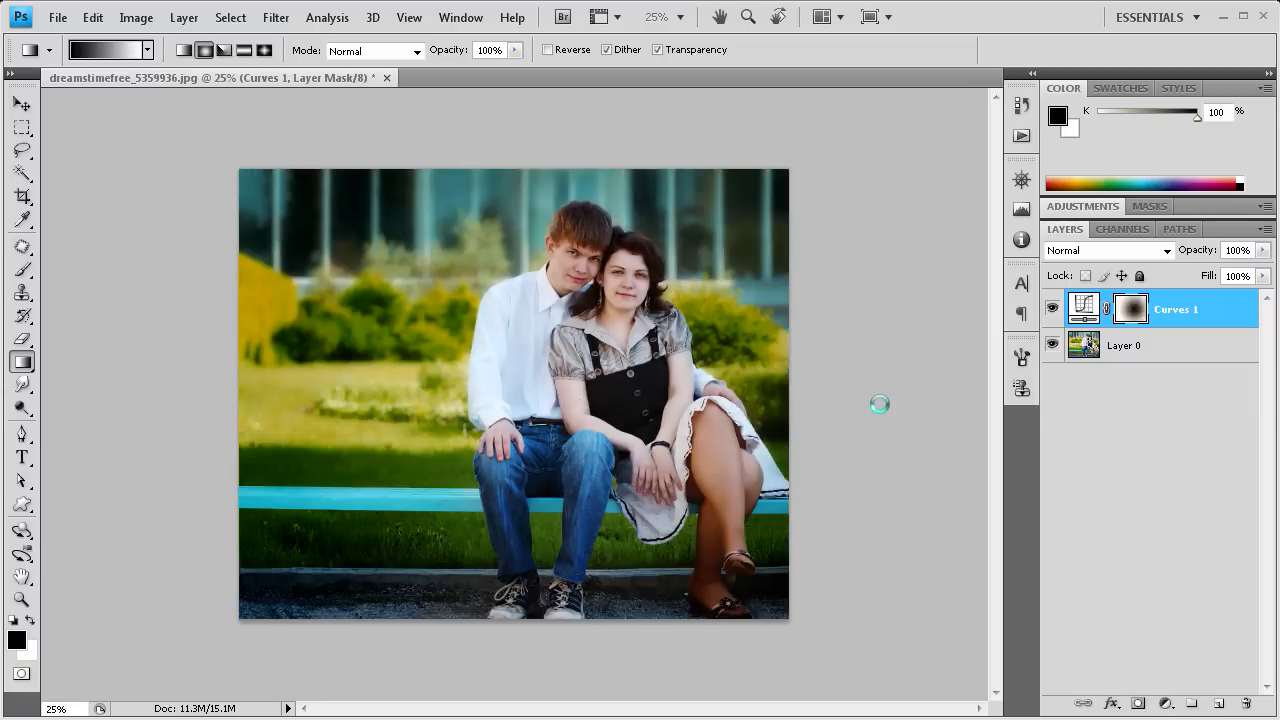
mouse_move(584, 410)
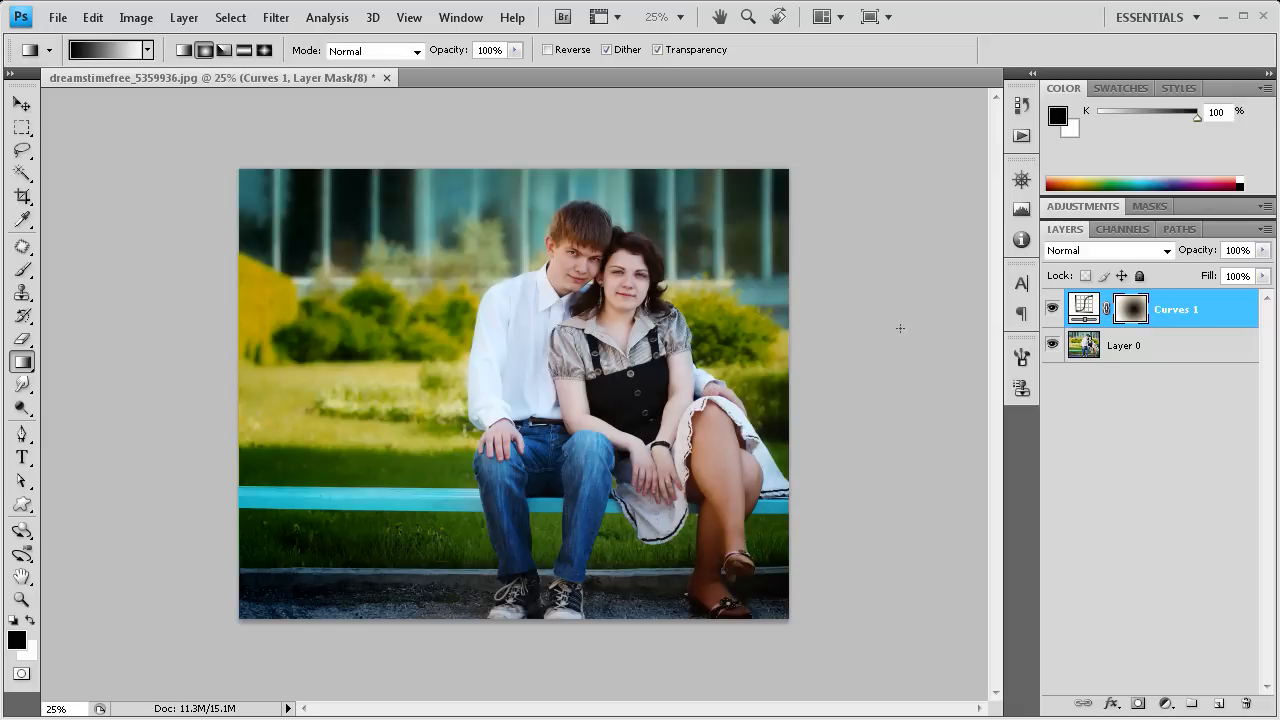
mouse_move(664, 304)
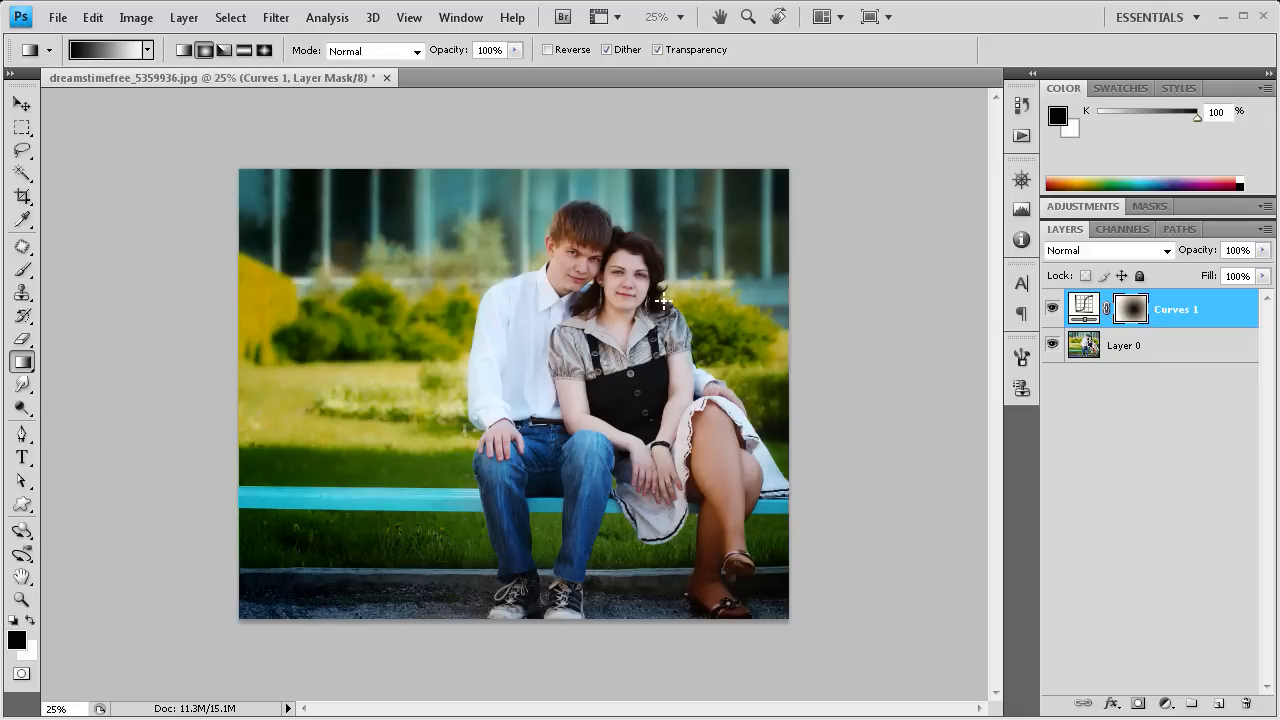
mouse_move(836, 300)
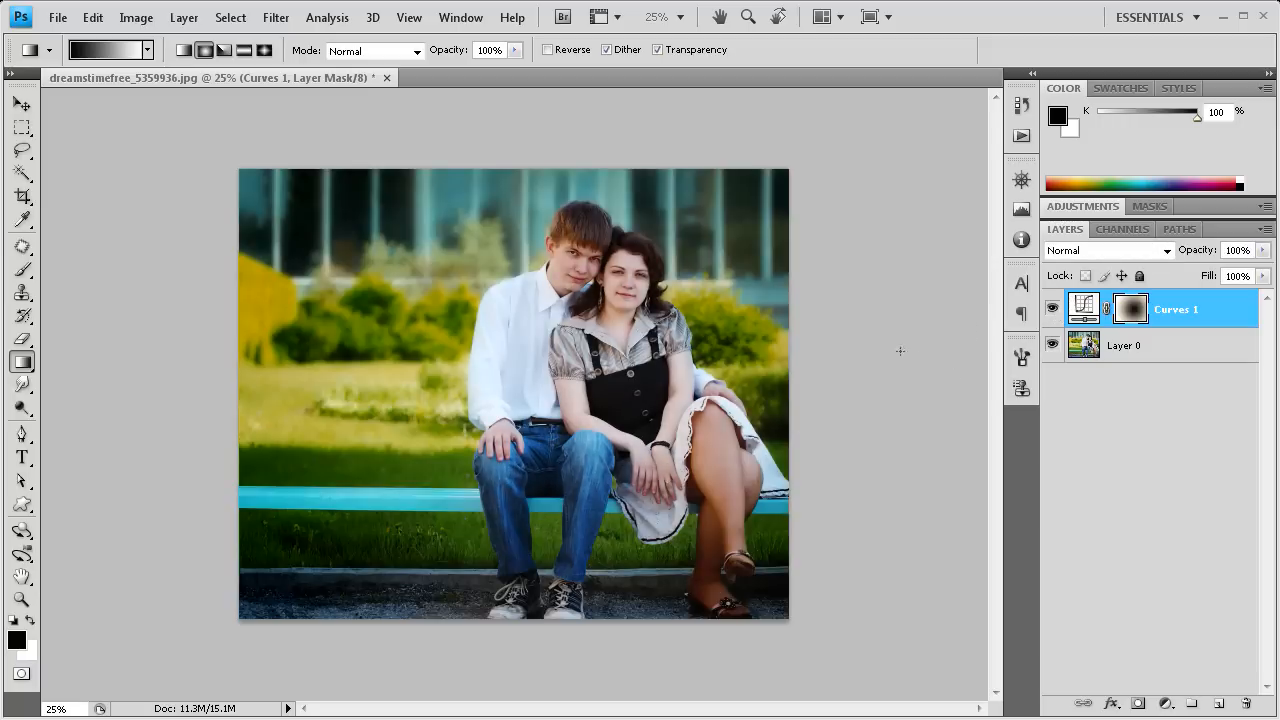
mouse_move(888, 344)
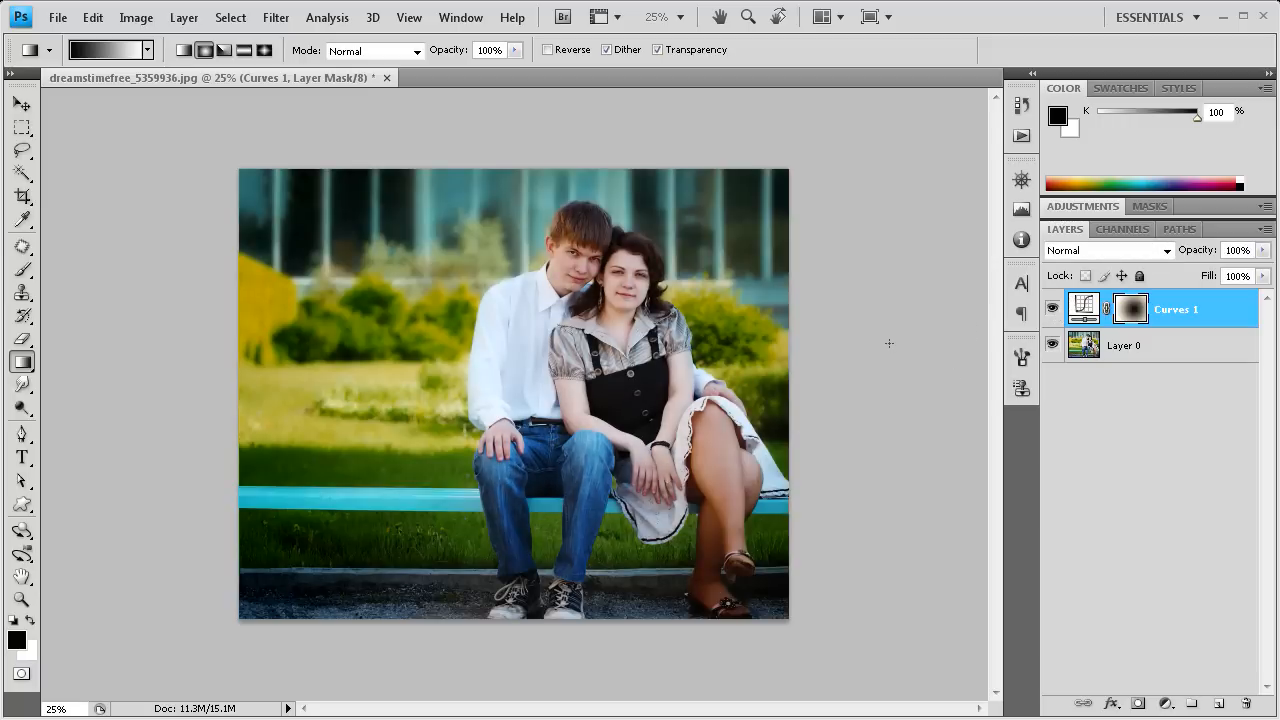